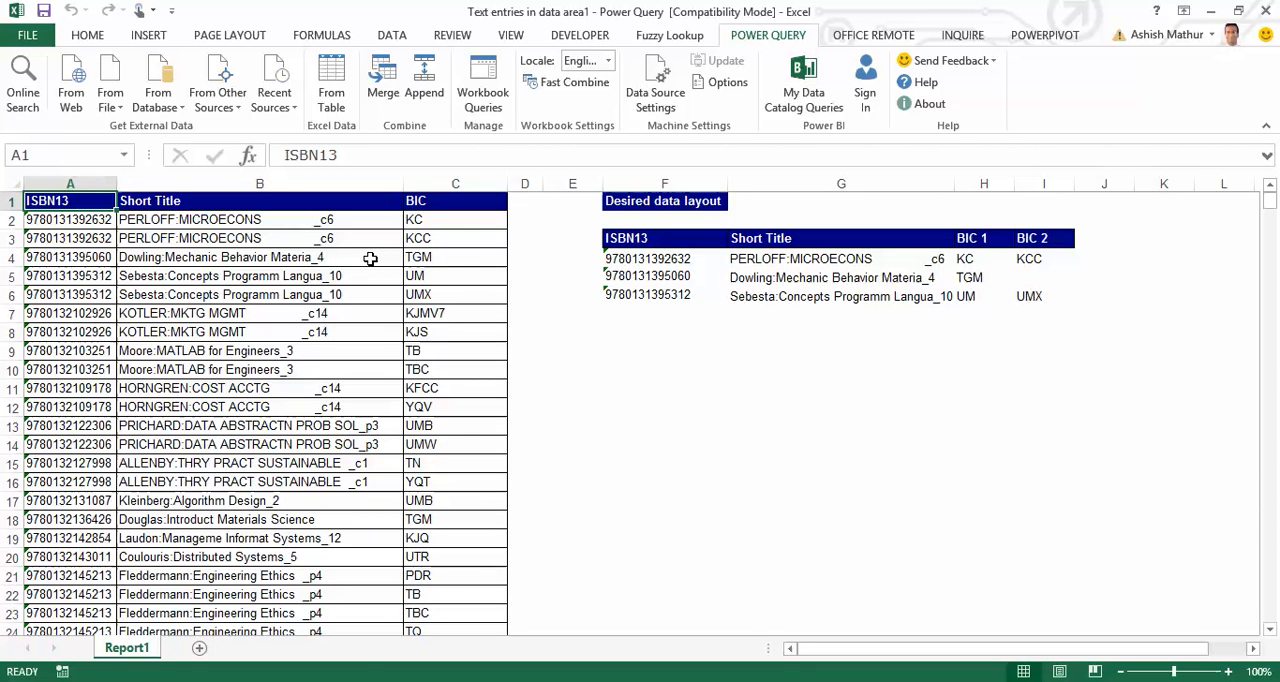
# Review the source columns: ISBN13, Short Title and BIC codes of the Report1 book data.
pyautogui.click(260, 200)
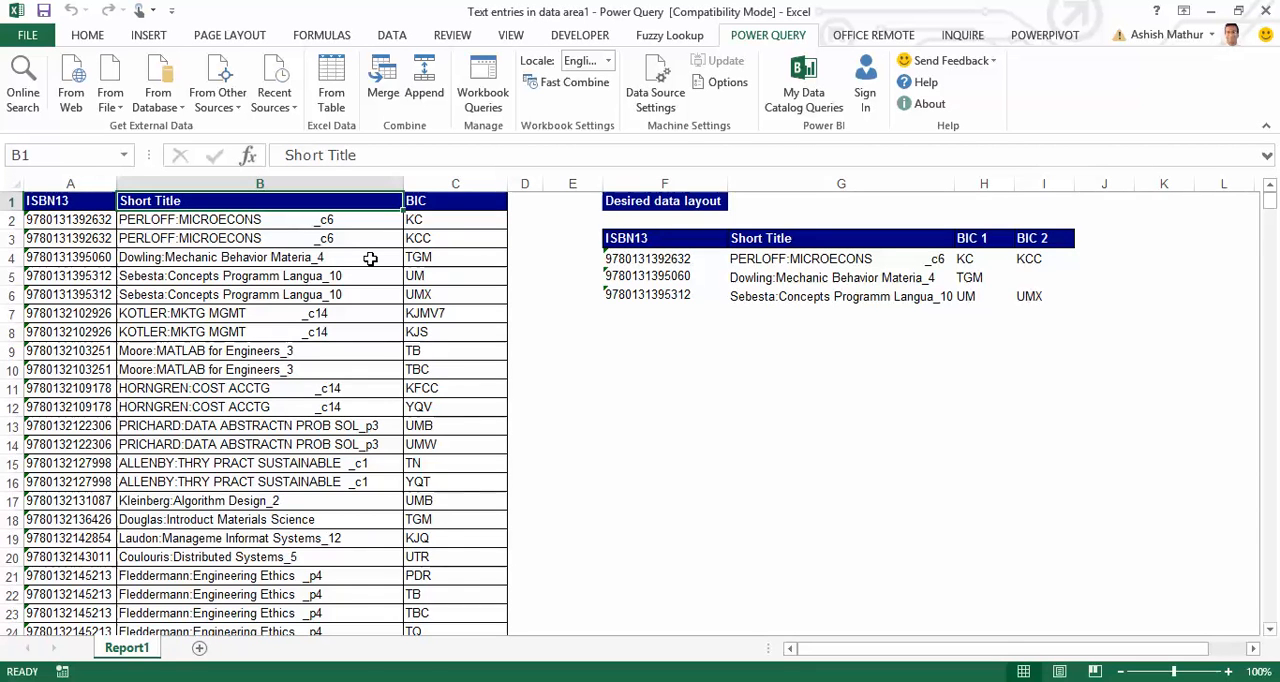
pyautogui.click(456, 200)
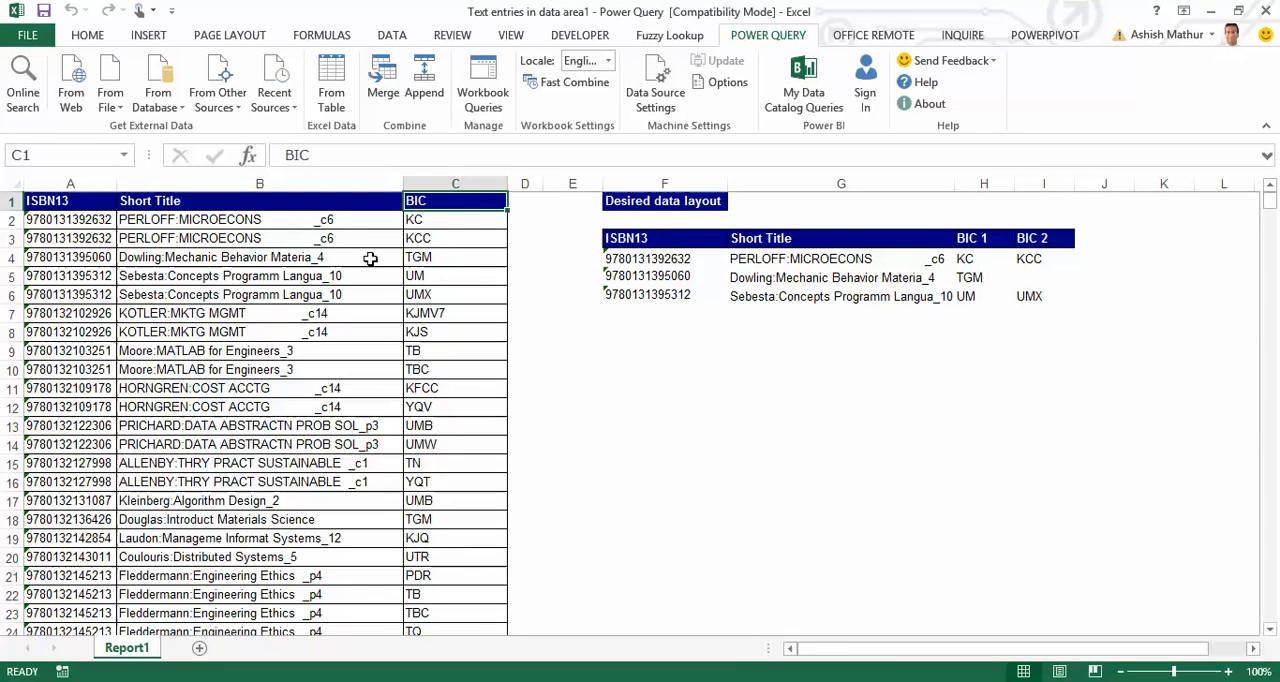
pyautogui.click(70, 200)
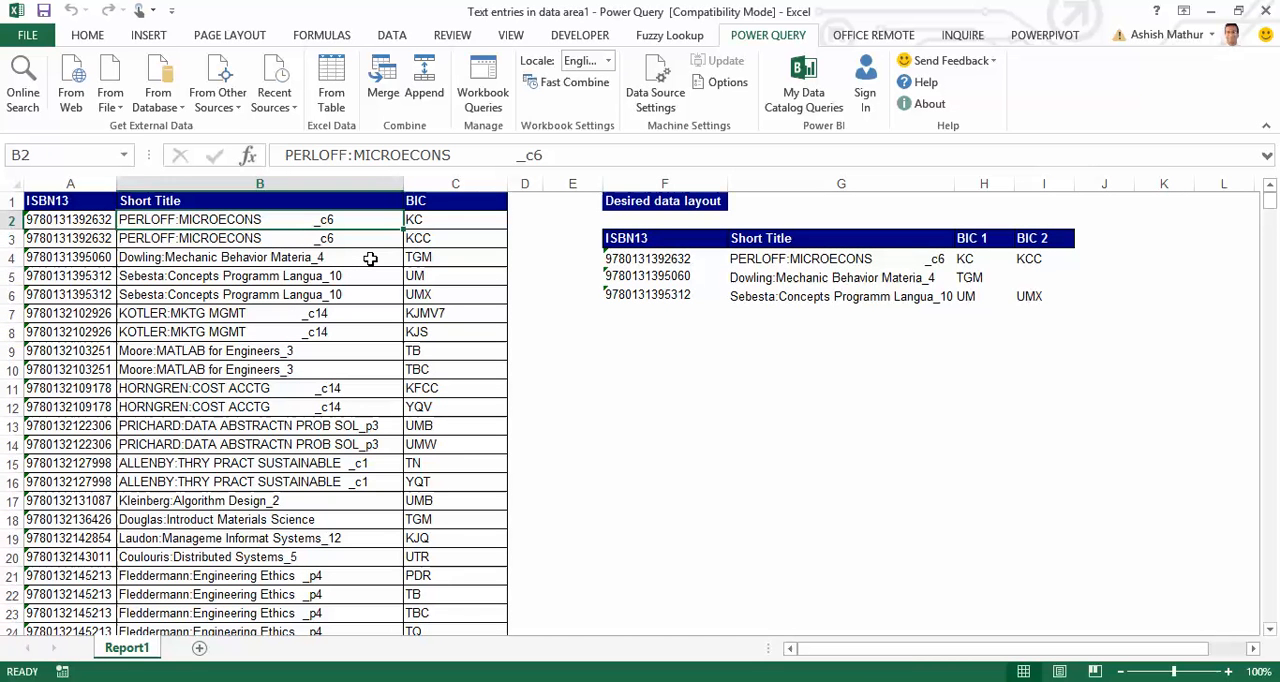
# Review the target layout: one row per ISBN with codes KC, KCC, TGM spread across BIC 1, BIC 2 columns.
pyautogui.click(456, 256)
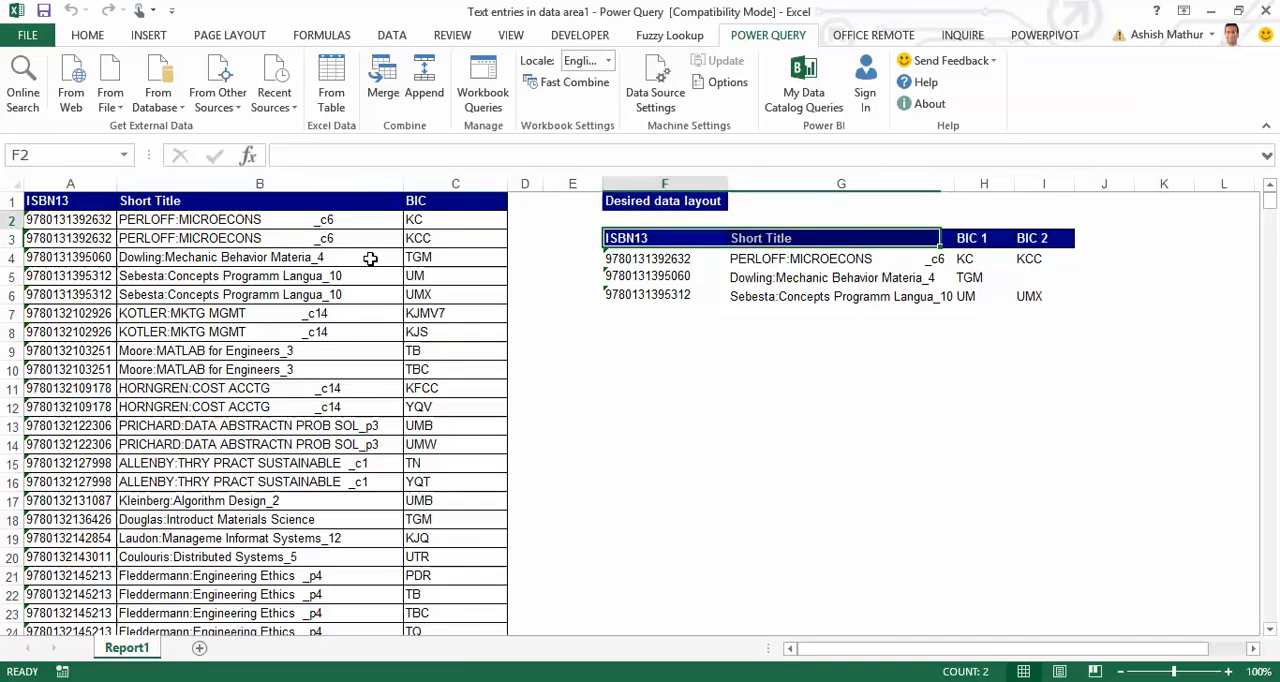
pyautogui.click(70, 200)
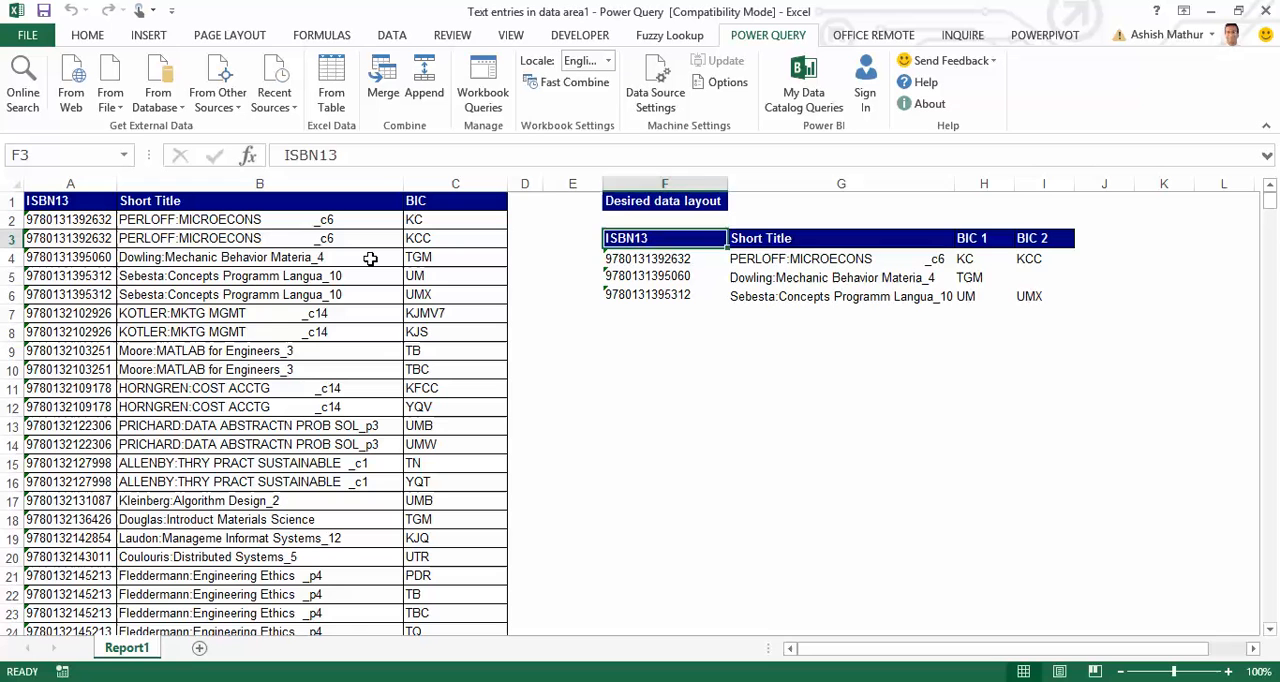
pyautogui.click(984, 238)
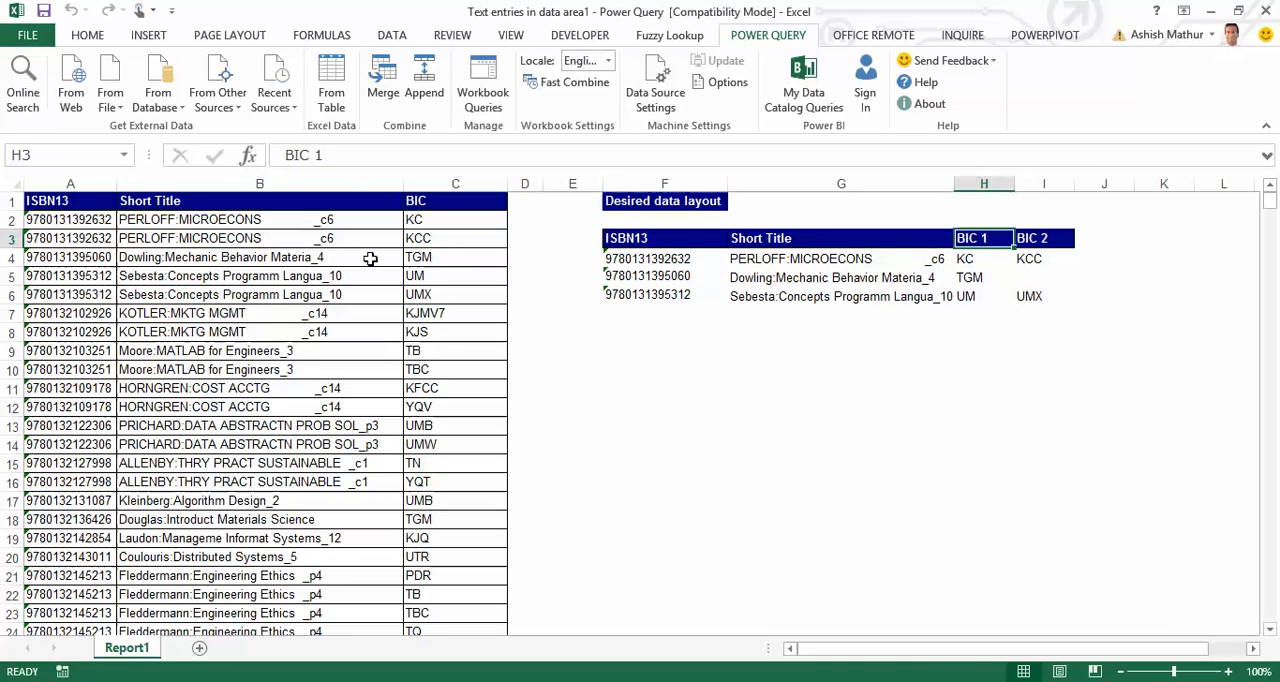
pyautogui.click(70, 220)
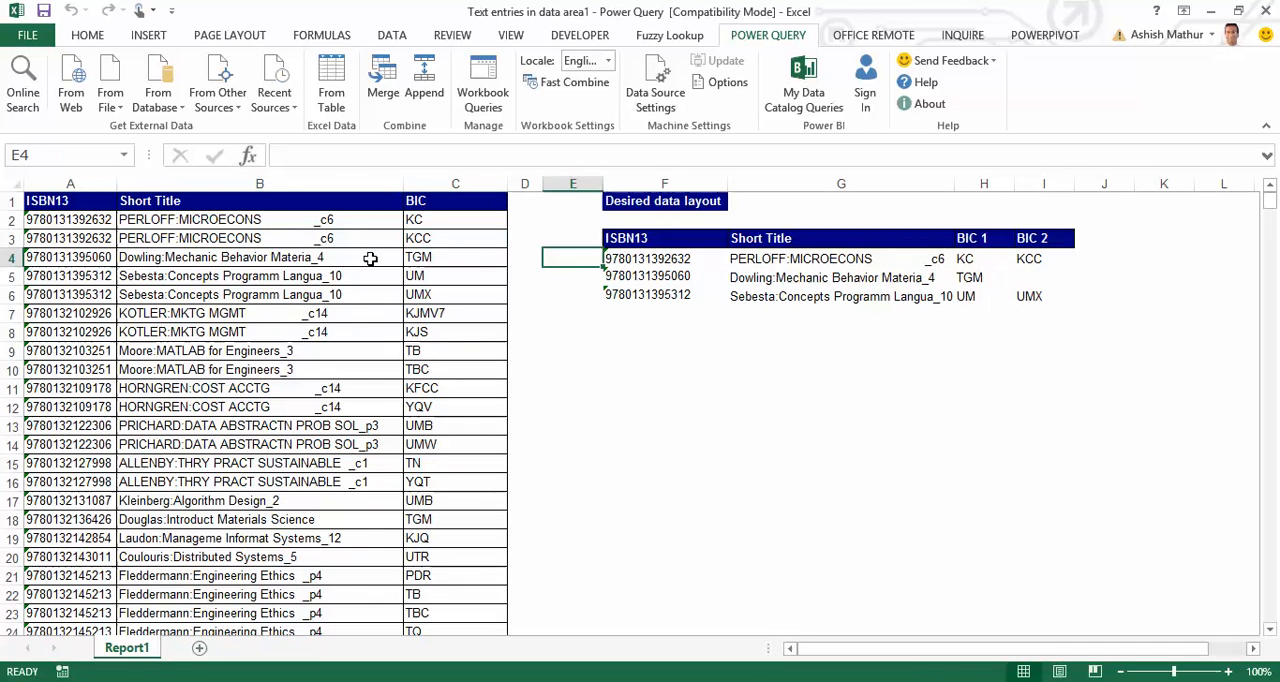
pyautogui.click(840, 258)
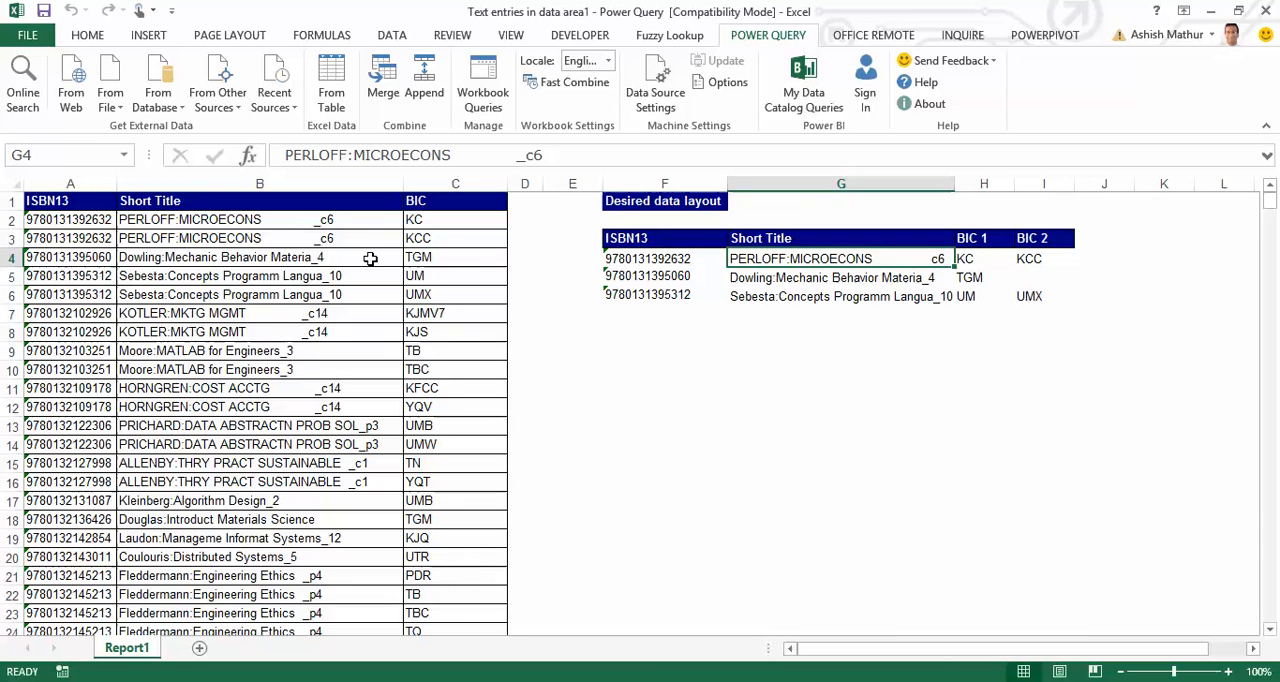
pyautogui.click(984, 258)
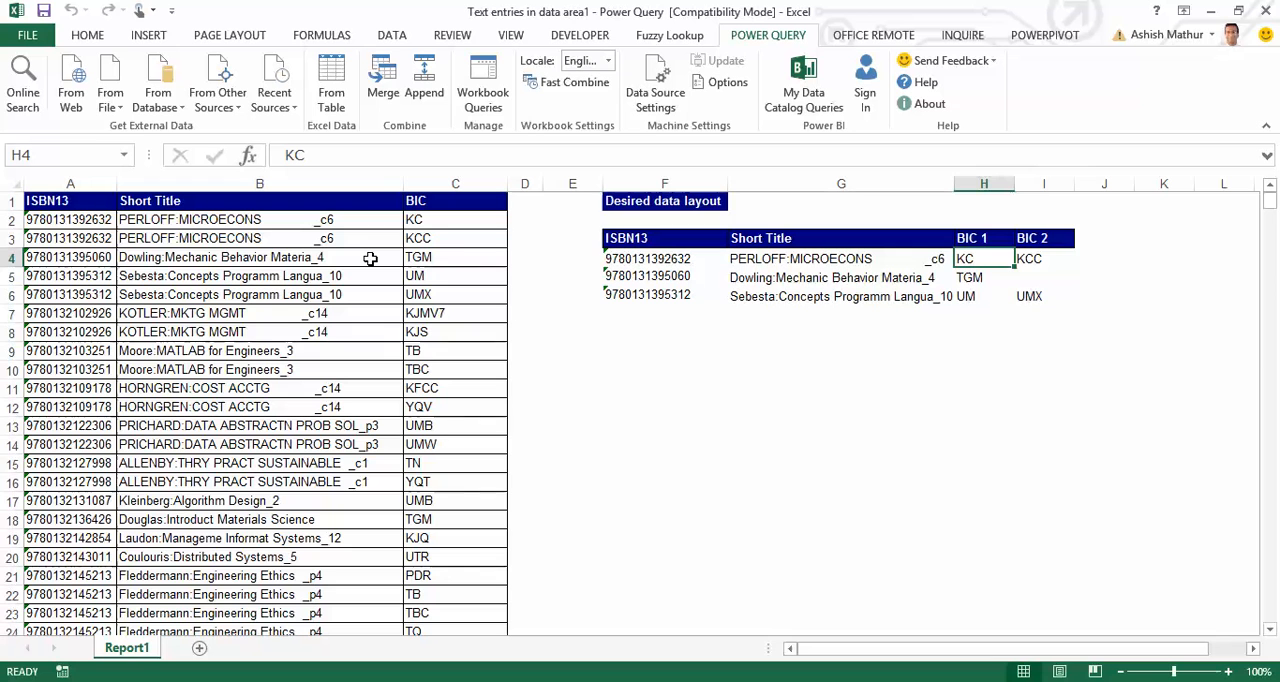
pyautogui.click(1044, 258)
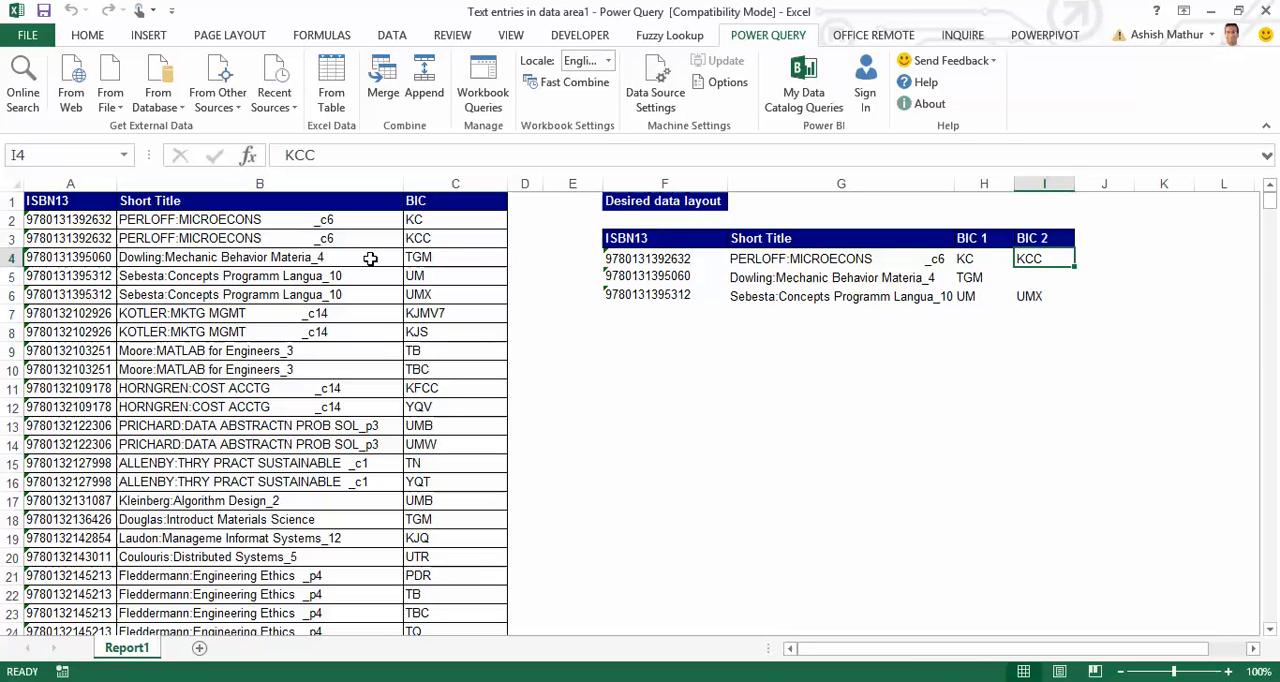
pyautogui.click(984, 276)
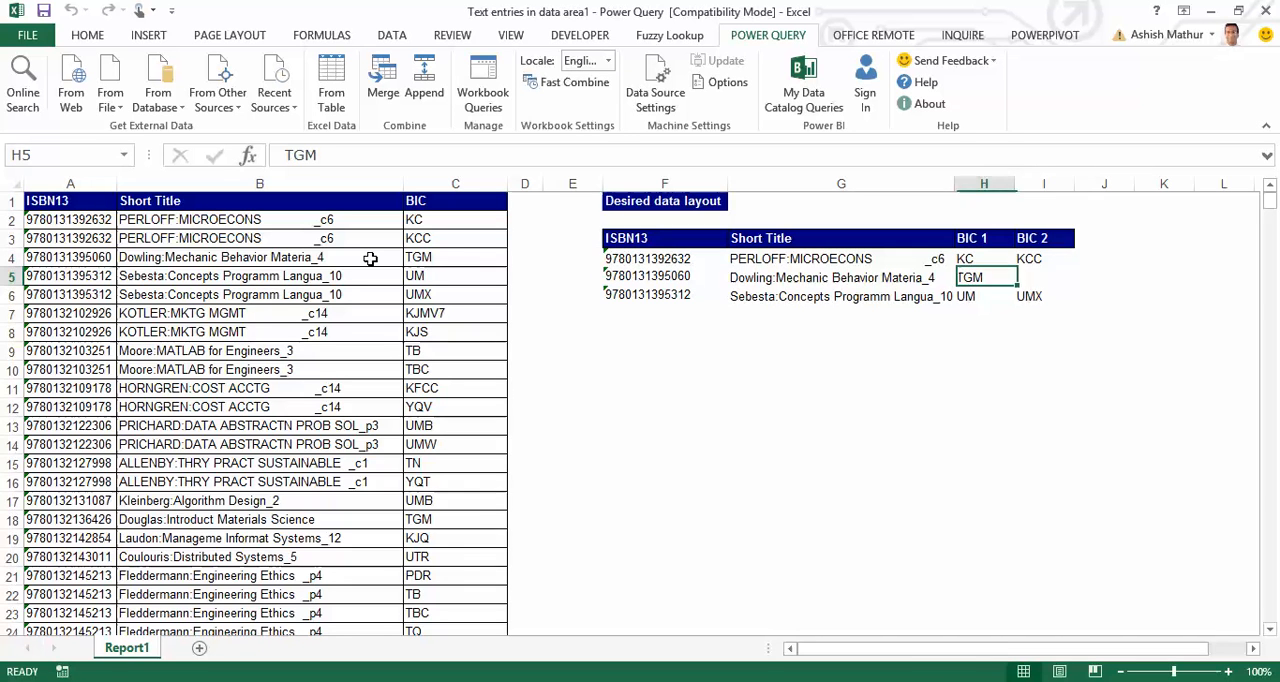
pyautogui.click(70, 238)
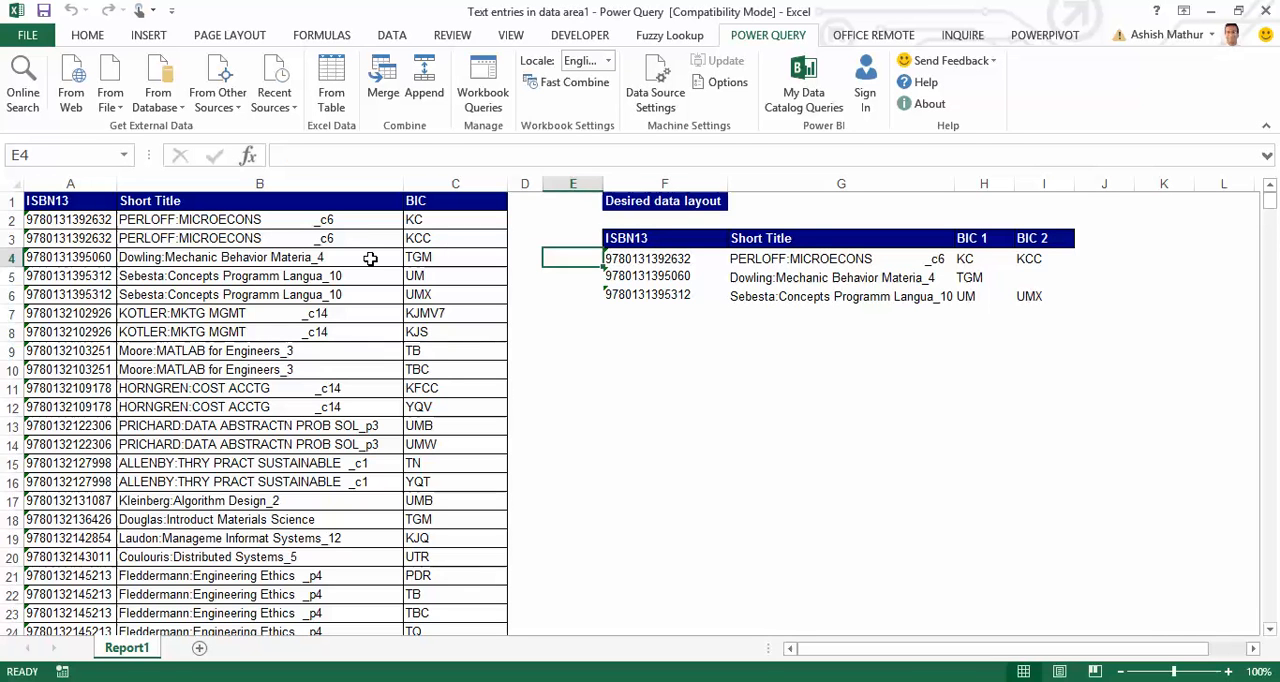
# Insert a PivotTable from the whole book data range onto a new worksheet.
pyautogui.click(664, 238)
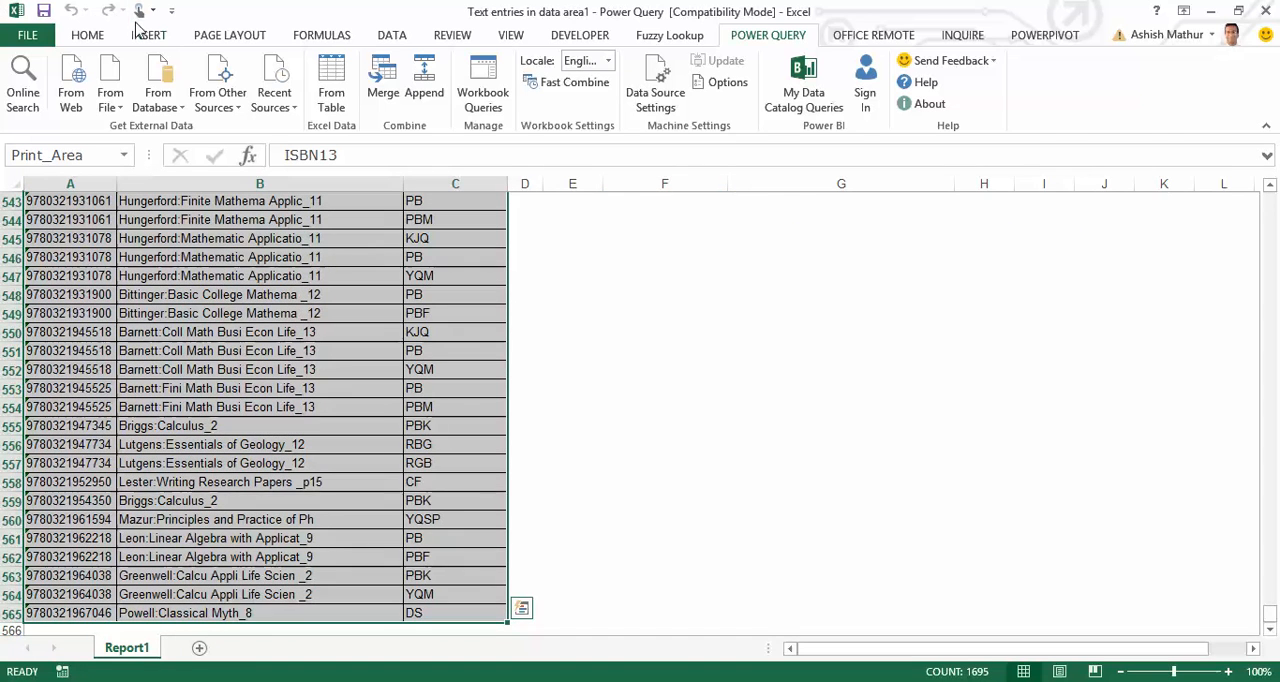
pyautogui.click(32, 80)
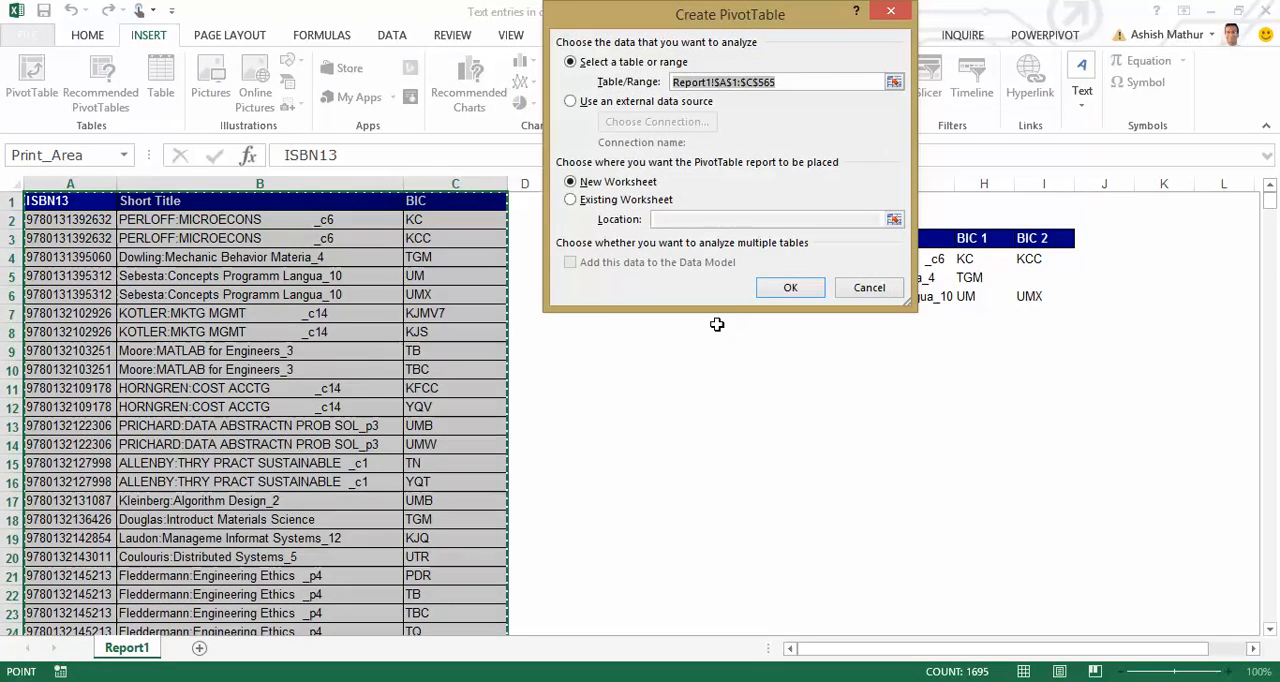
pyautogui.click(790, 288)
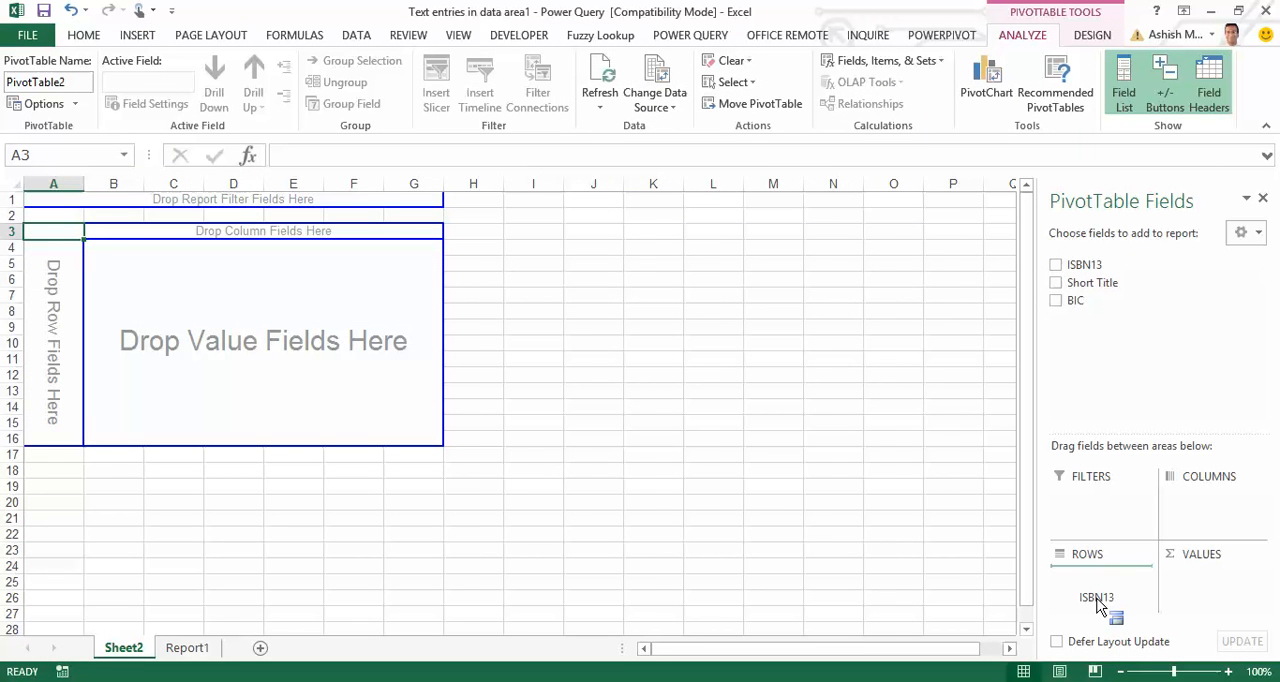
# Put ISBN13 and Short Title in Rows without subtotals, Count of BIC in Values, then start deleting Sheet2.
pyautogui.click(1056, 264)
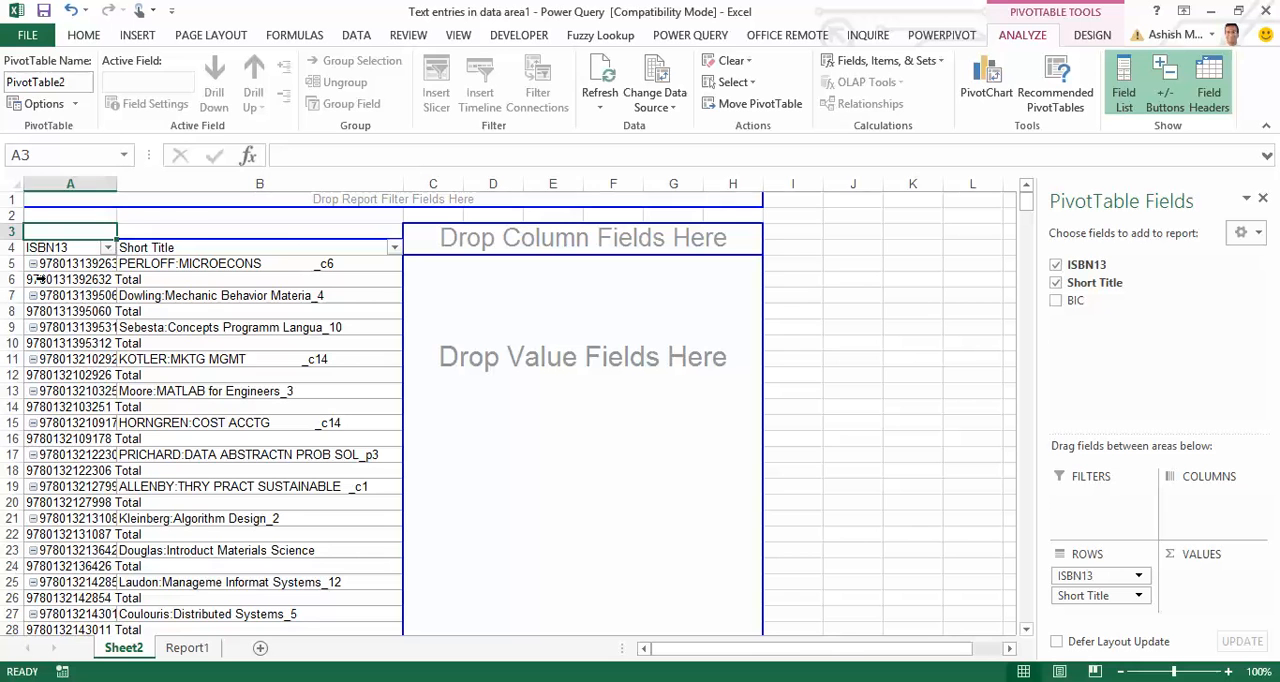
pyautogui.click(70, 280)
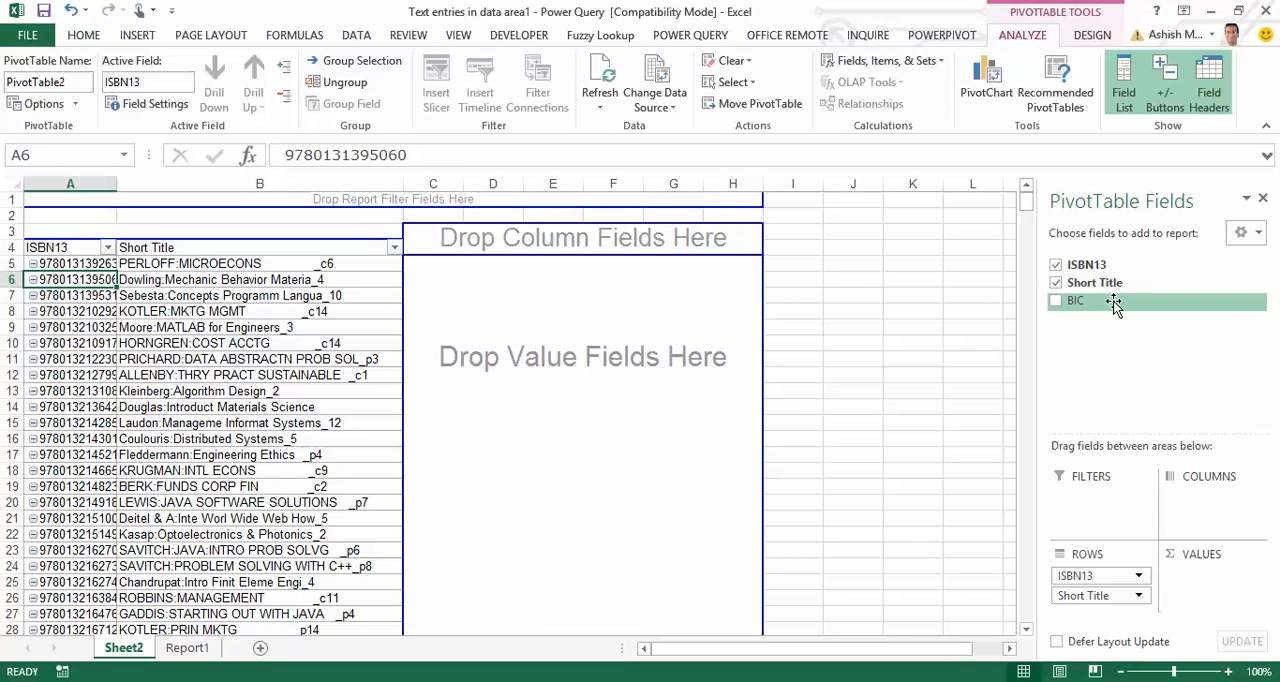
pyautogui.click(1056, 300)
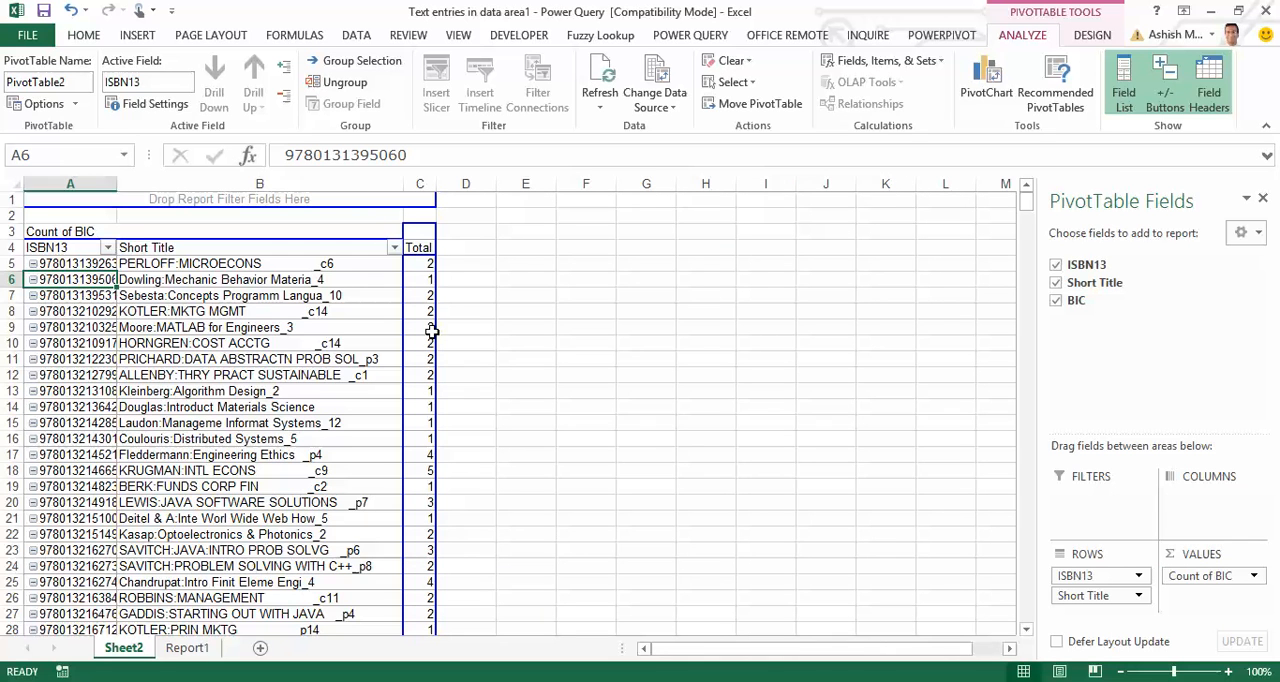
pyautogui.moveTo(430, 280)
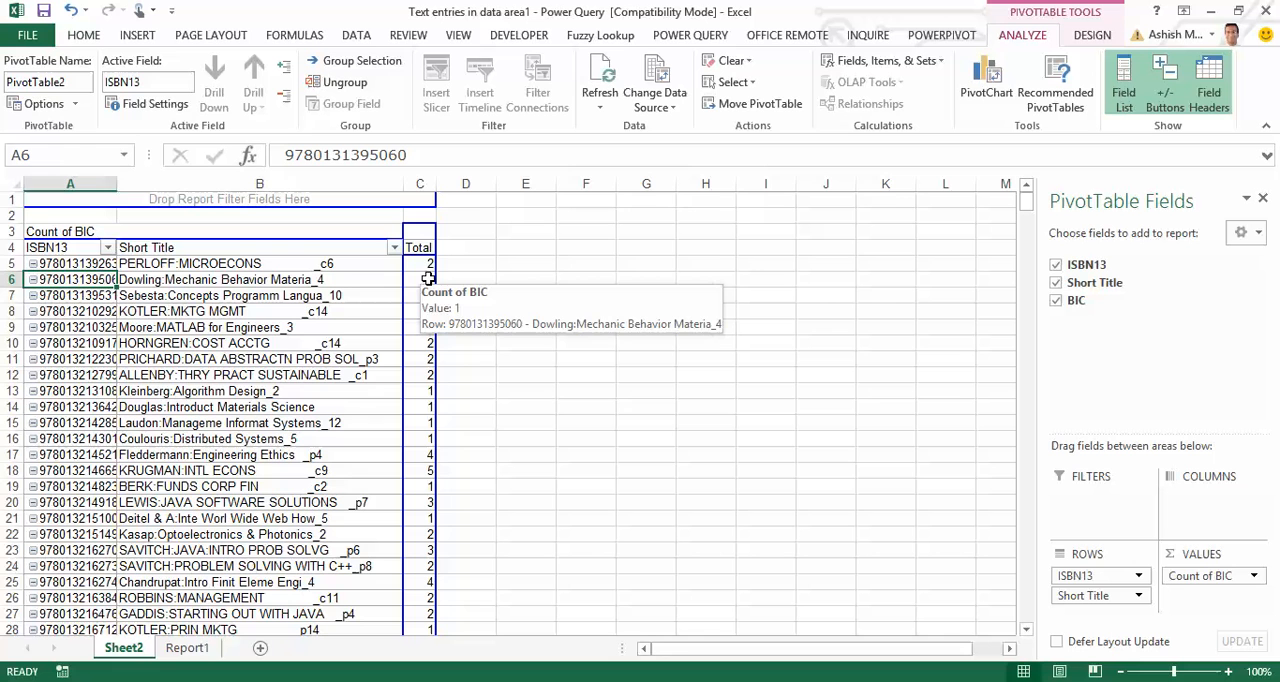
pyautogui.moveTo(428, 540)
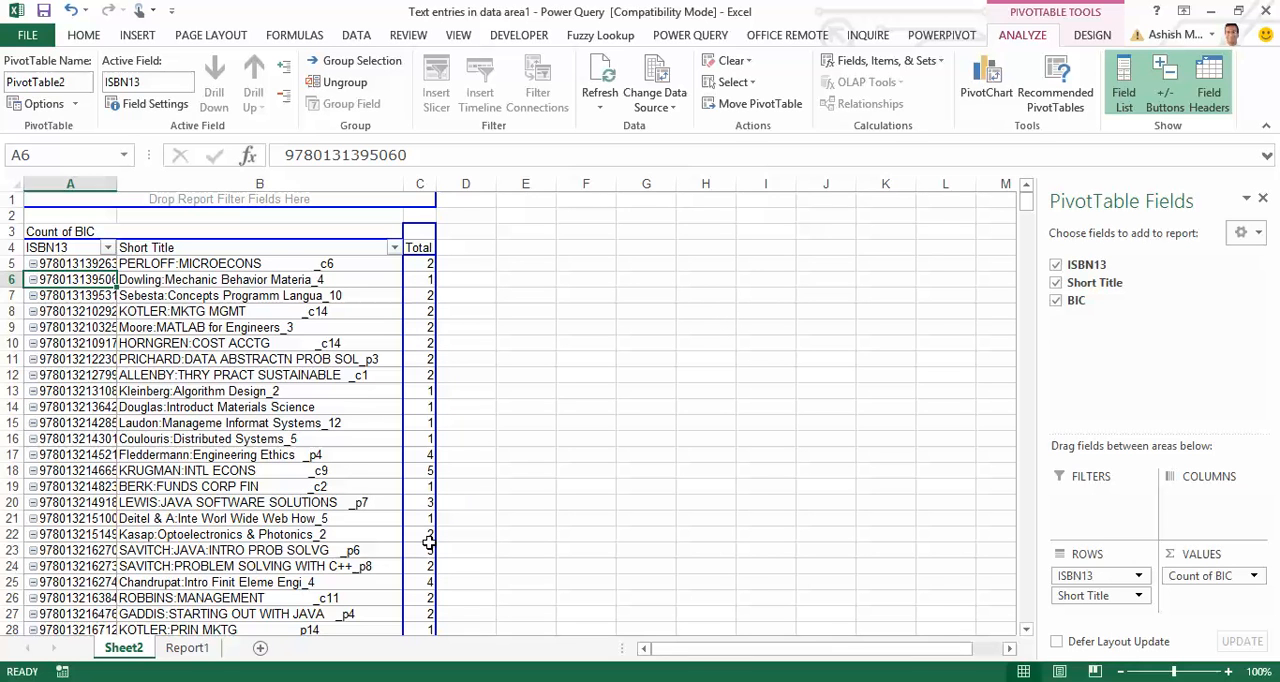
pyautogui.moveTo(428, 534)
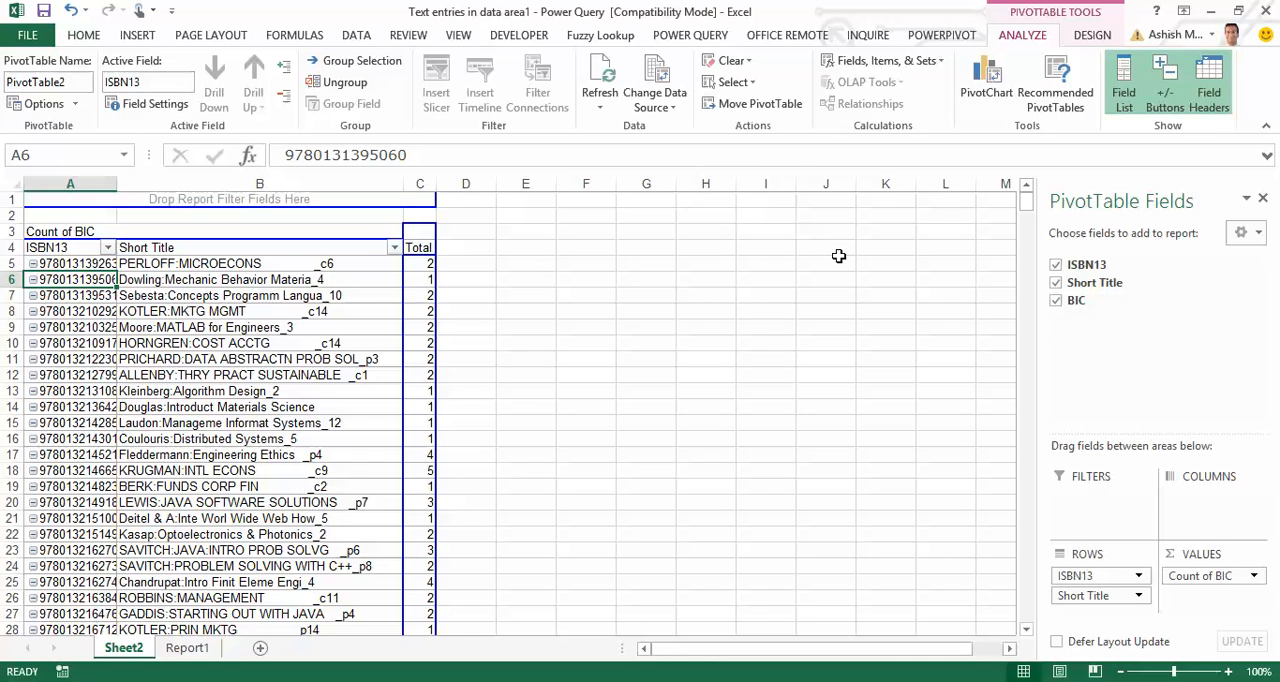
pyautogui.moveTo(424, 260)
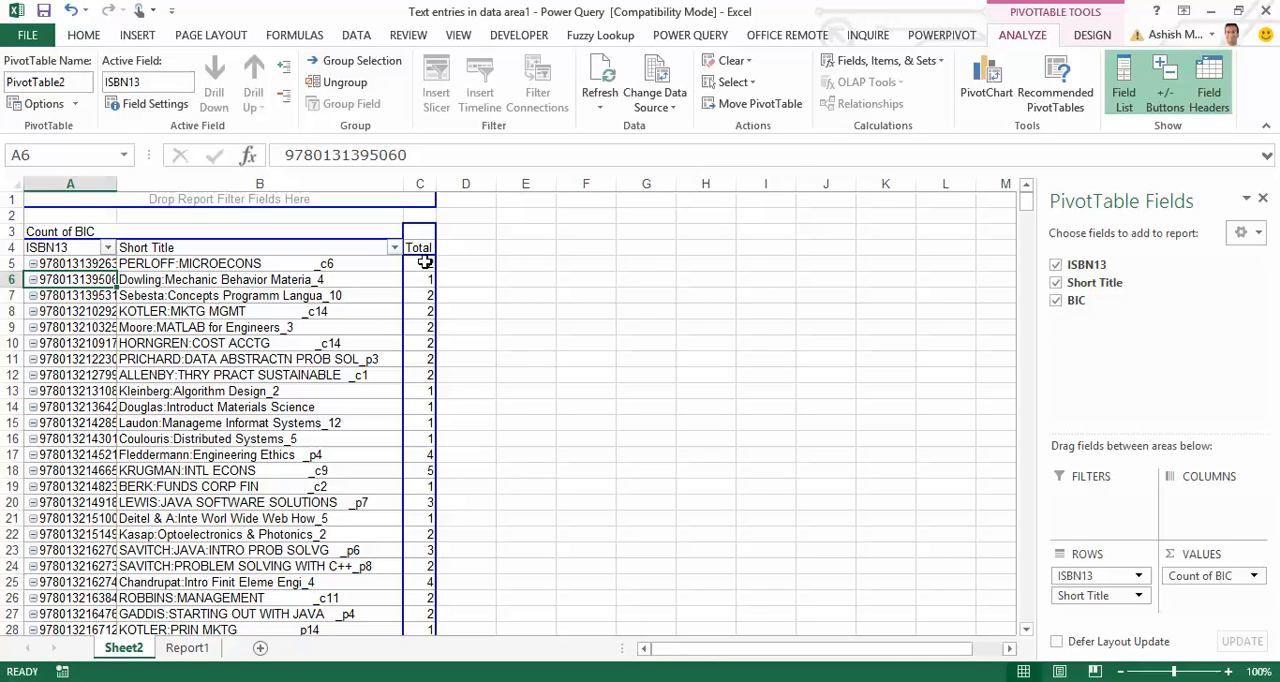
pyautogui.moveTo(420, 264)
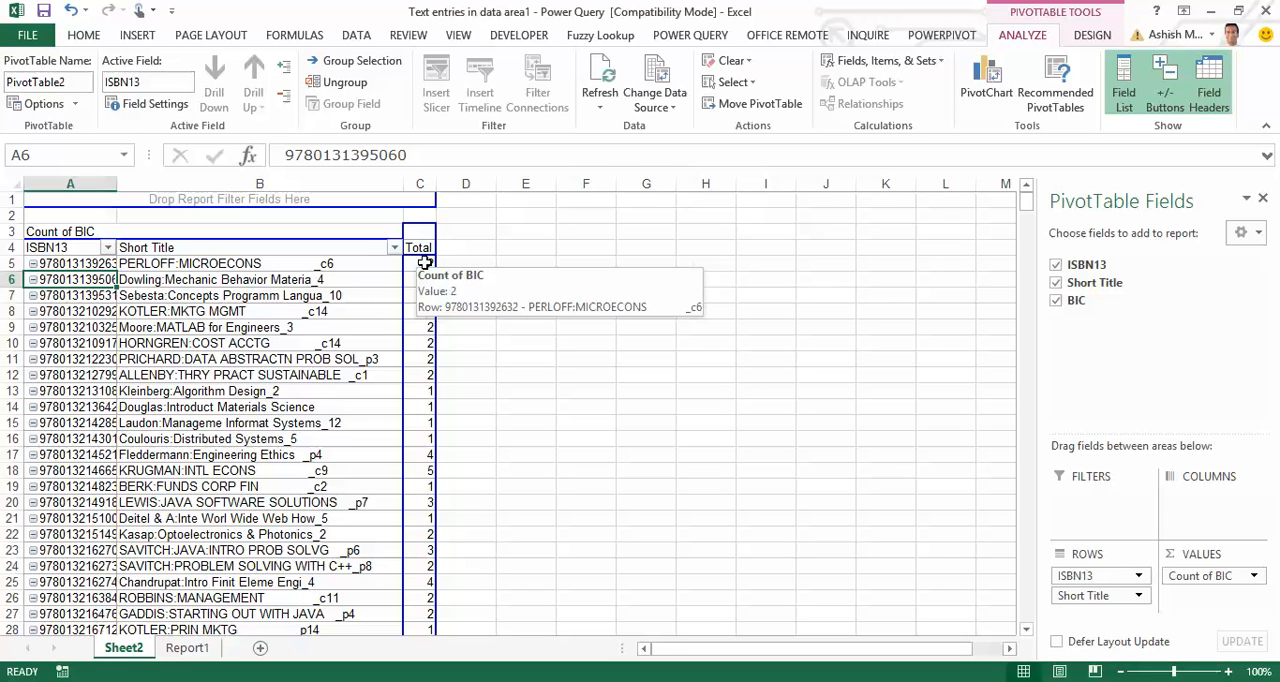
pyautogui.rightClick(124, 648)
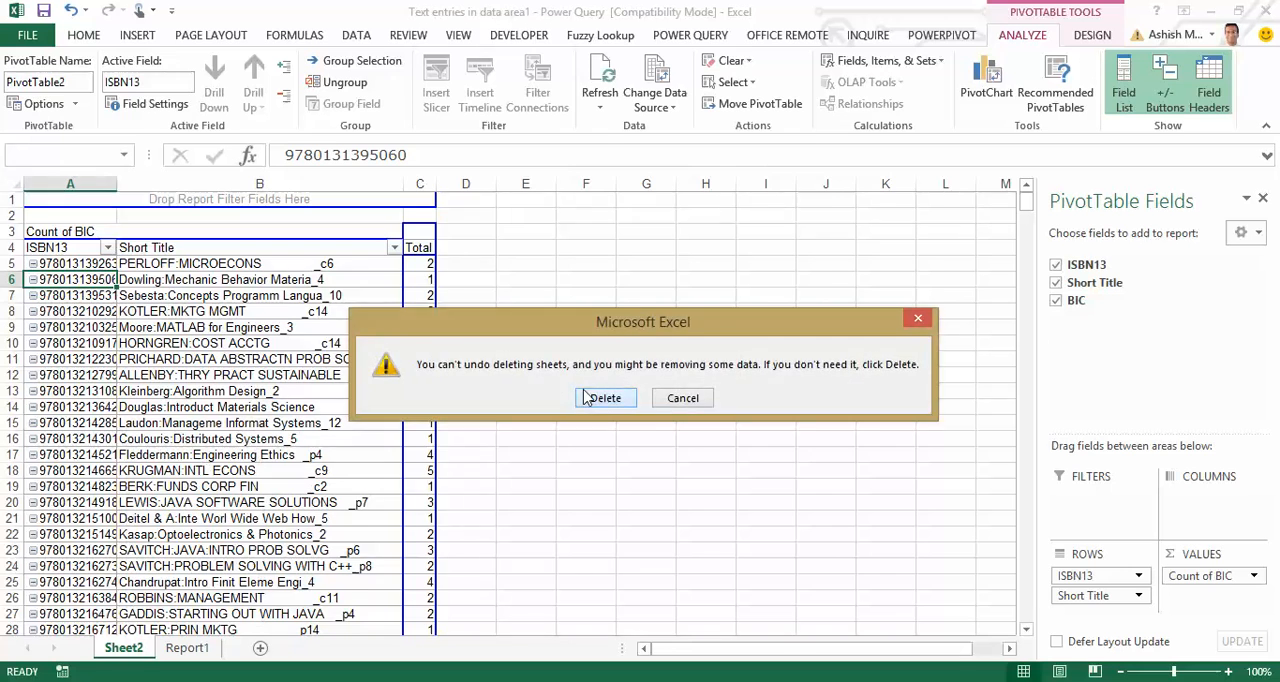
# Confirm deleting the pivot sheet and enter Tally formula ="BIC "&COUNTIF(A$2:A2,A2) in D2.
pyautogui.click(604, 398)
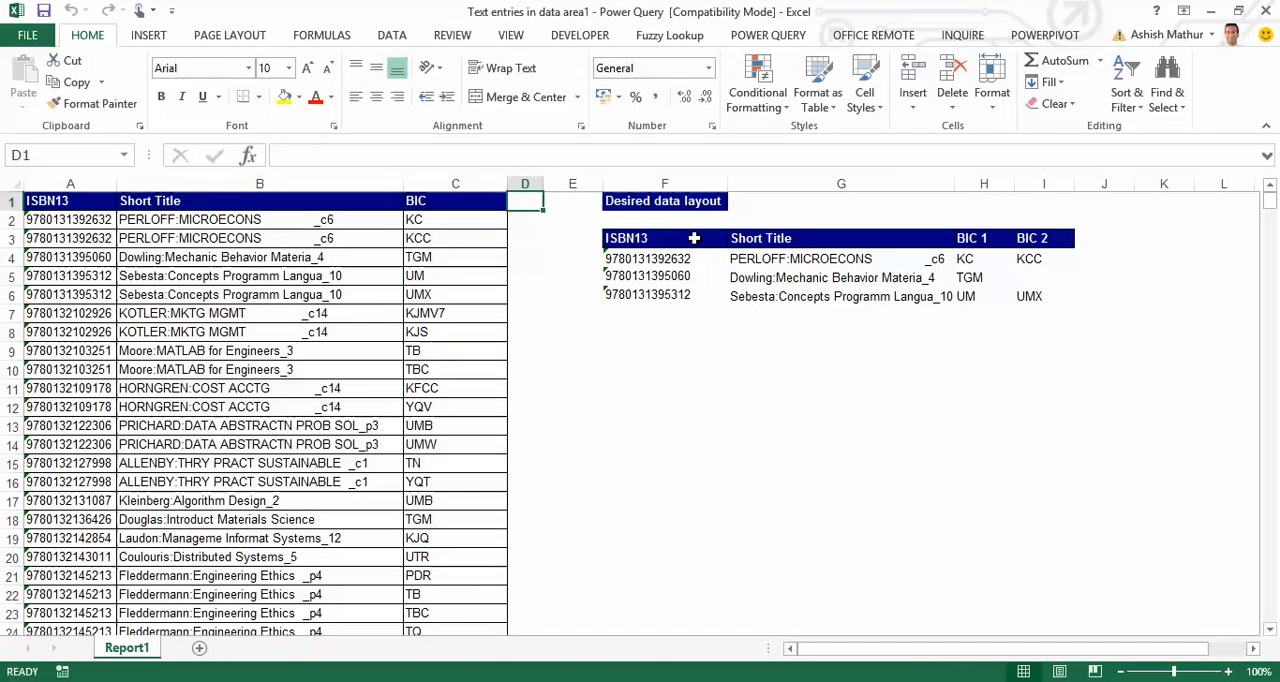
pyautogui.write('Tally')
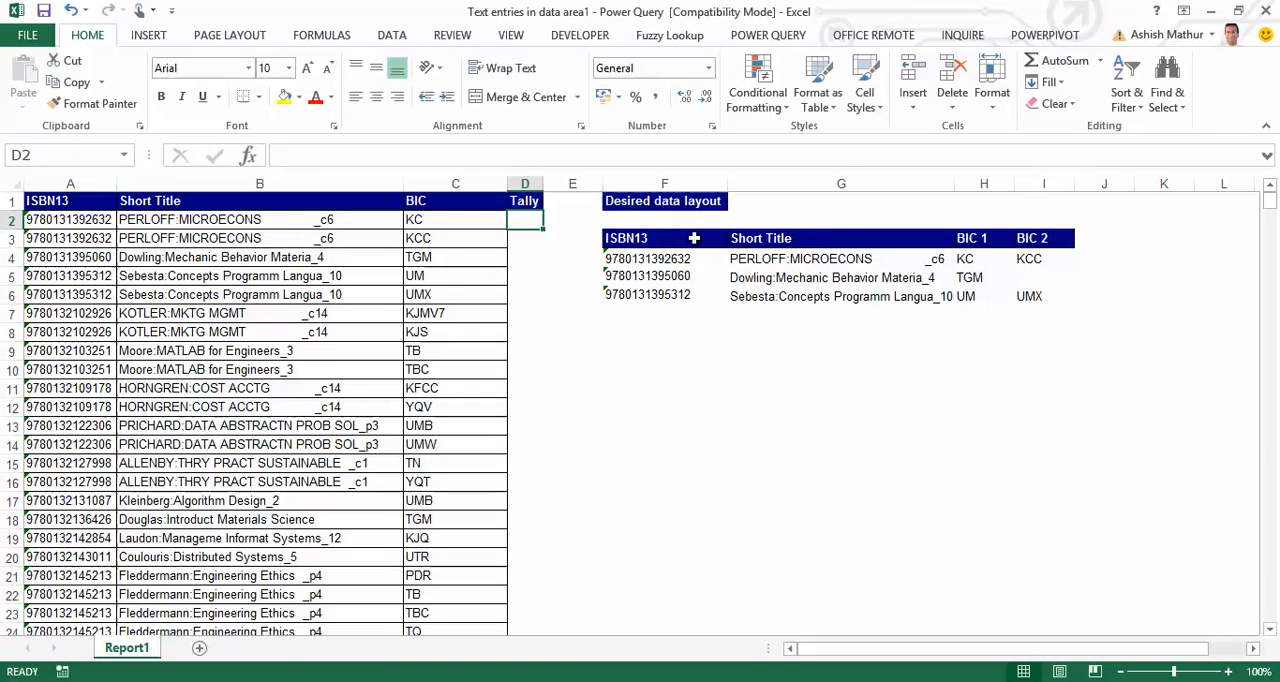
pyautogui.write('=coujnt')
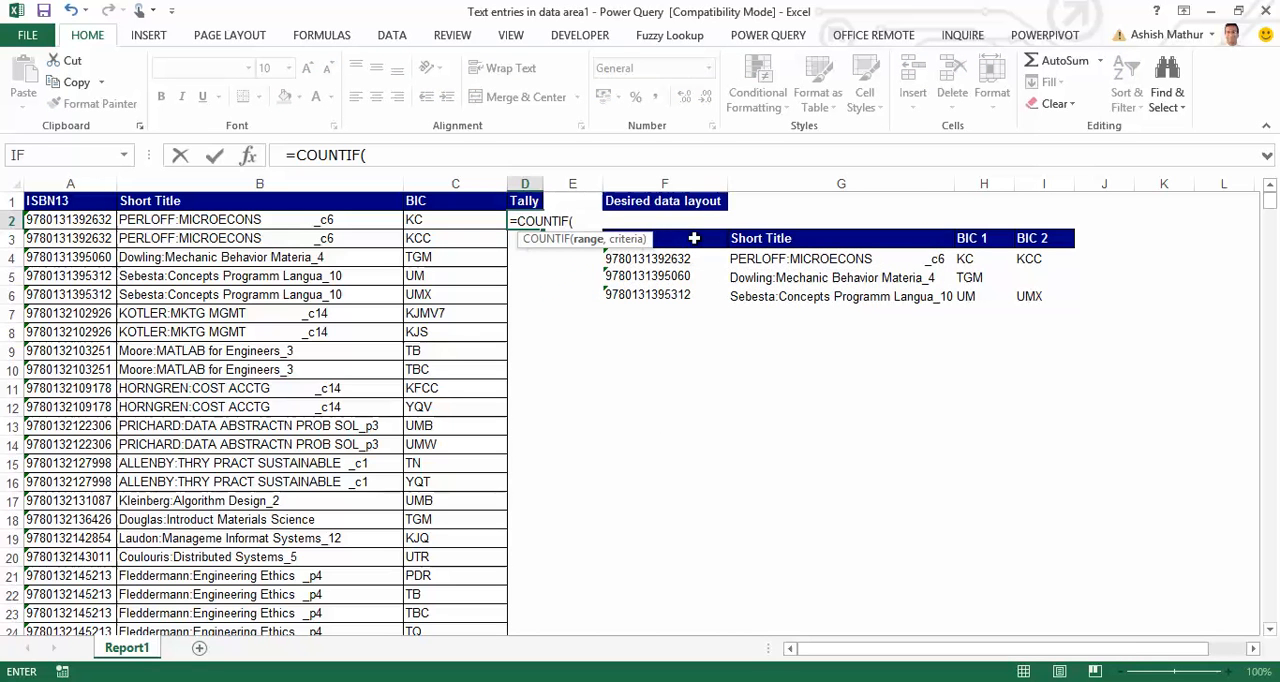
pyautogui.click(70, 220)
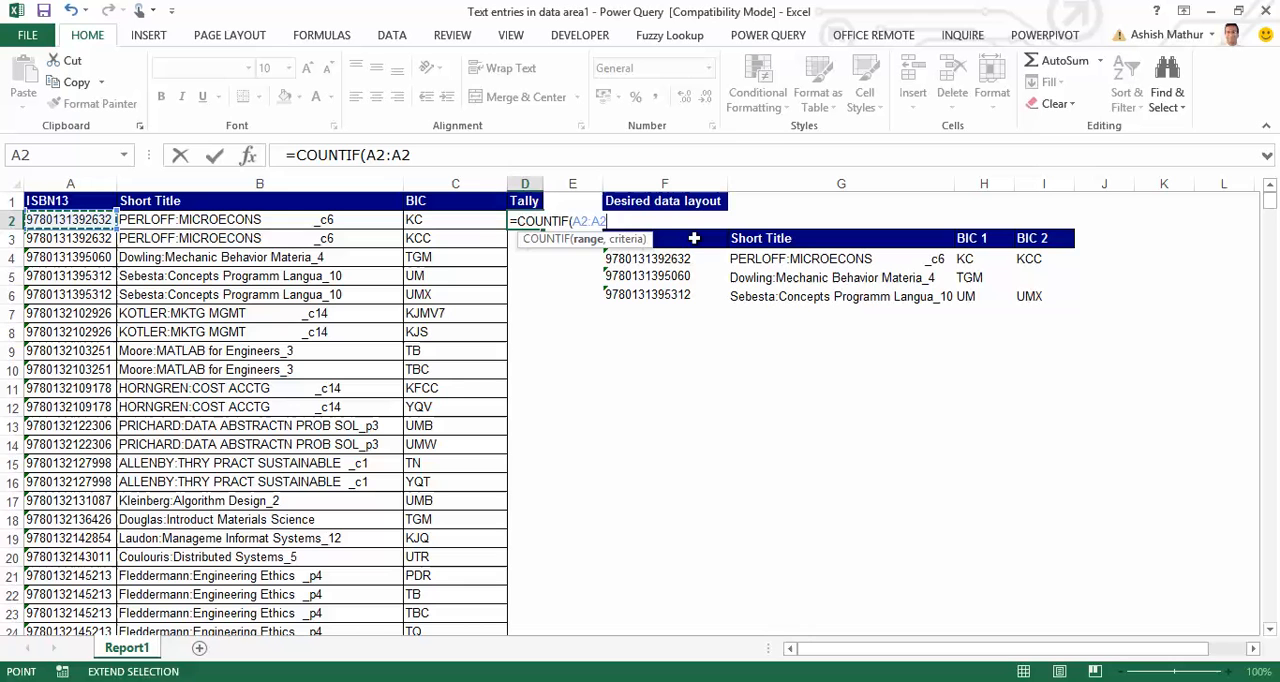
pyautogui.write(',A2)')
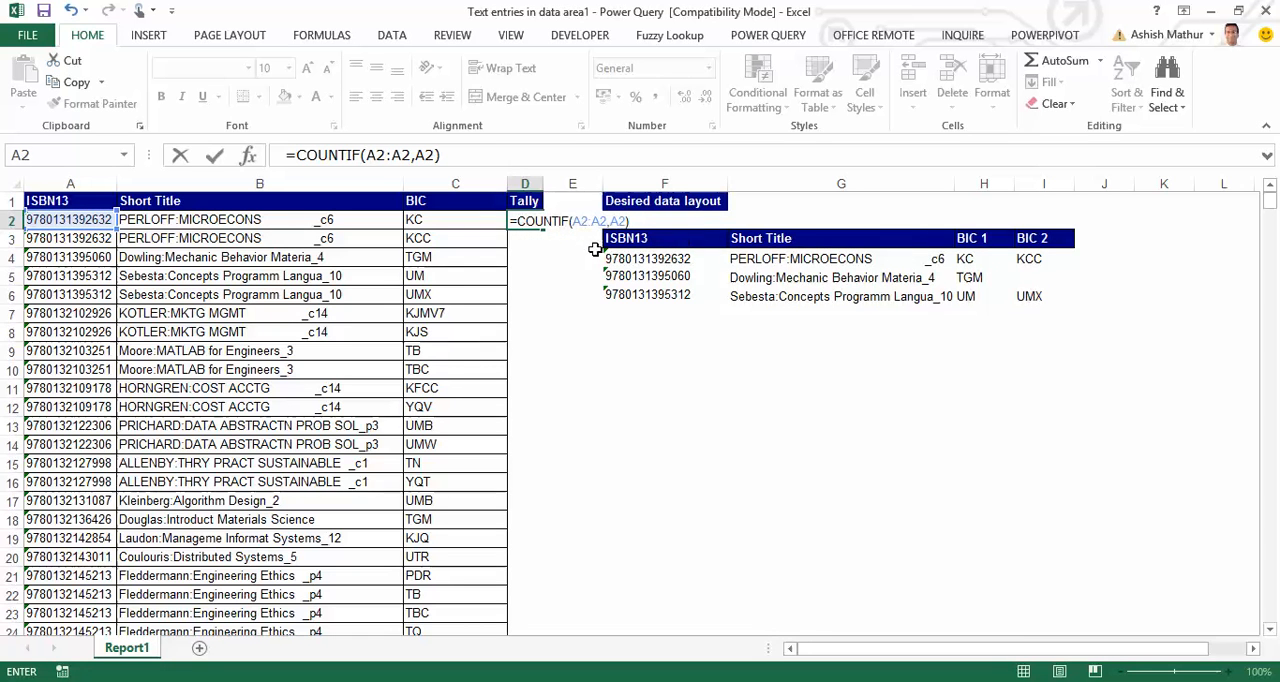
pyautogui.press('f4')
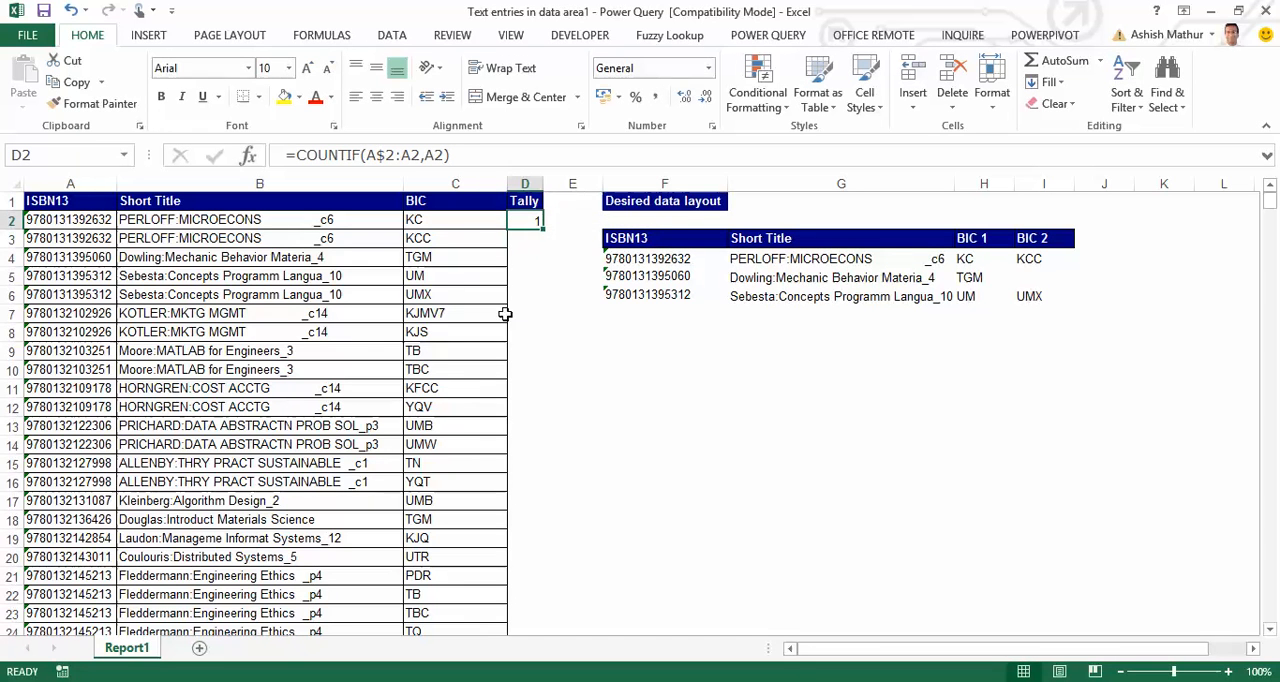
# Fill the Tally formula down the column and spot-check the BIC 1, BIC 2 labels on several rows.
pyautogui.doubleClick(524, 220)
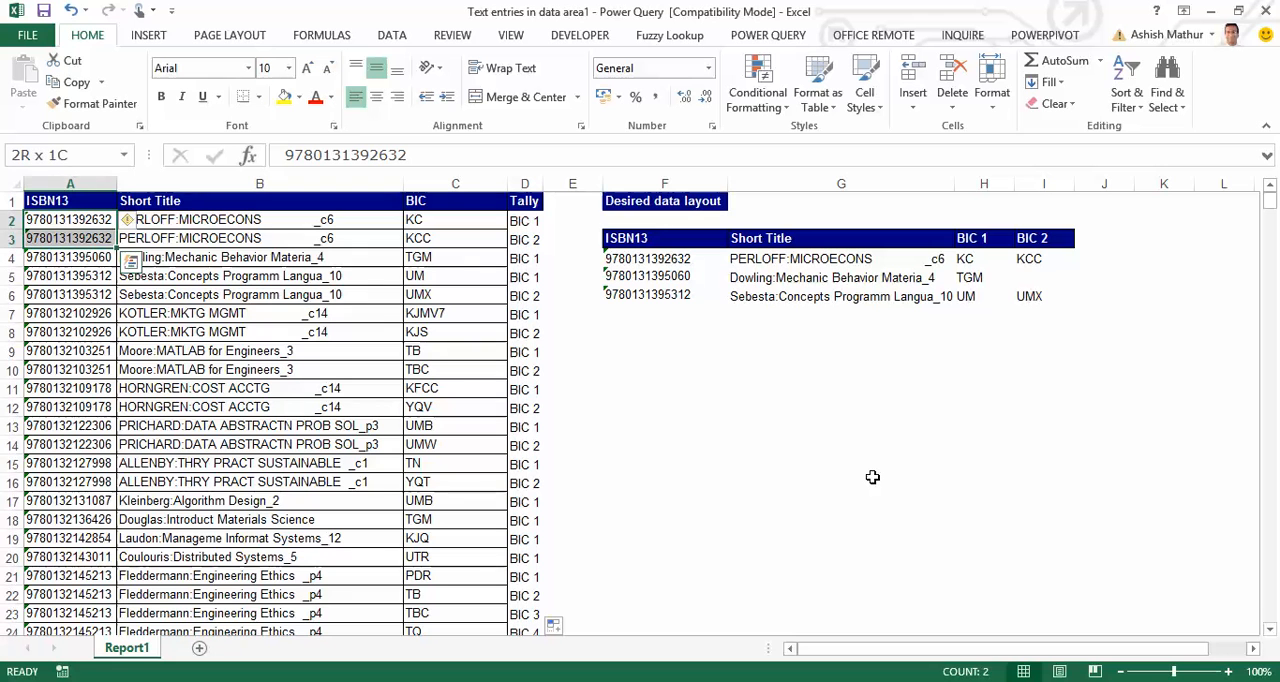
pyautogui.click(260, 220)
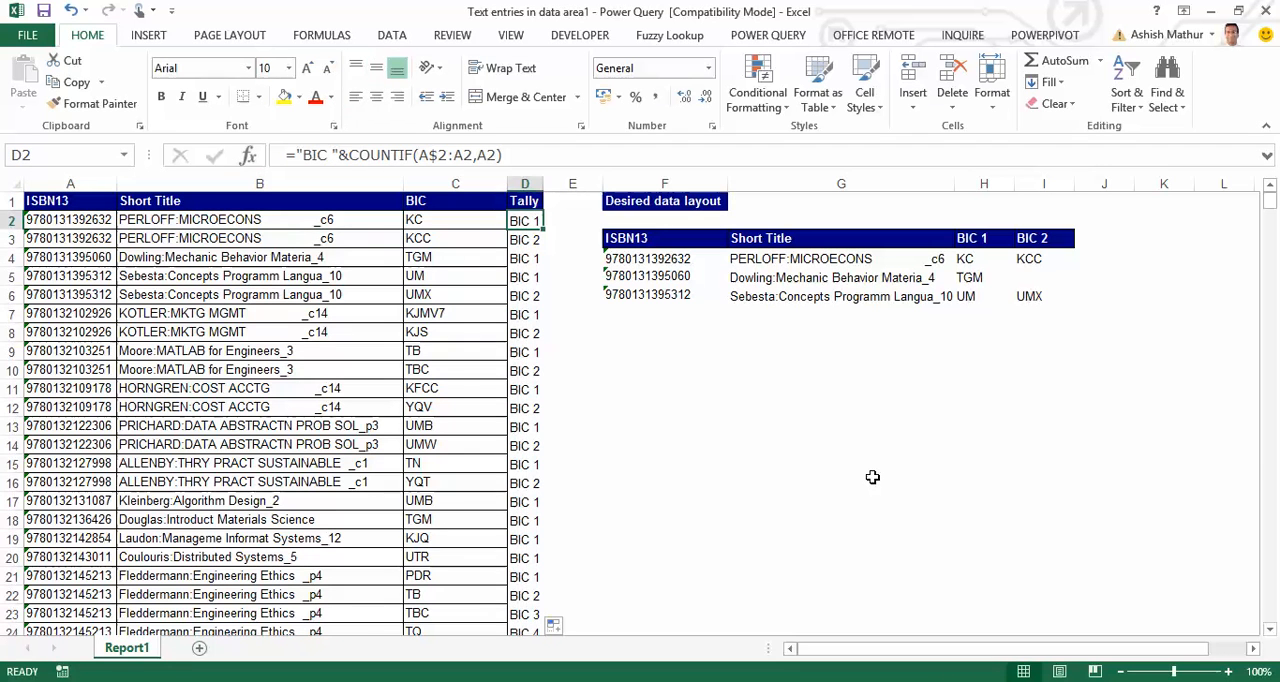
pyautogui.click(524, 238)
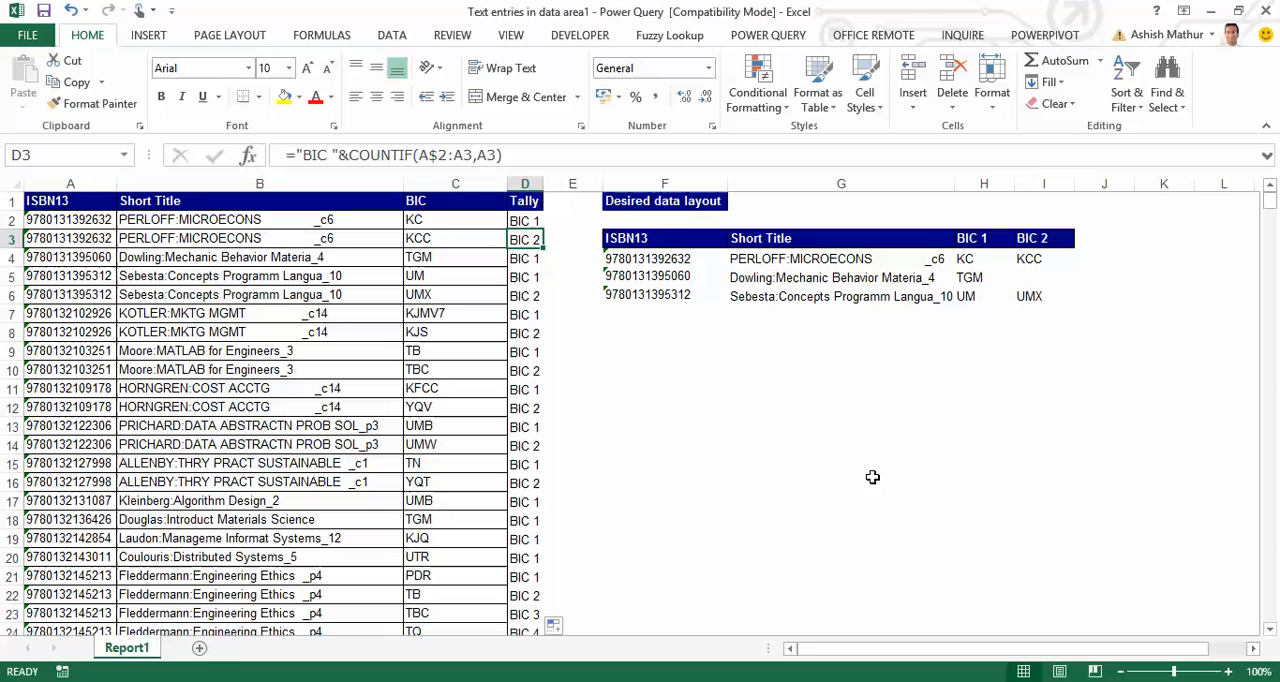
pyautogui.click(456, 256)
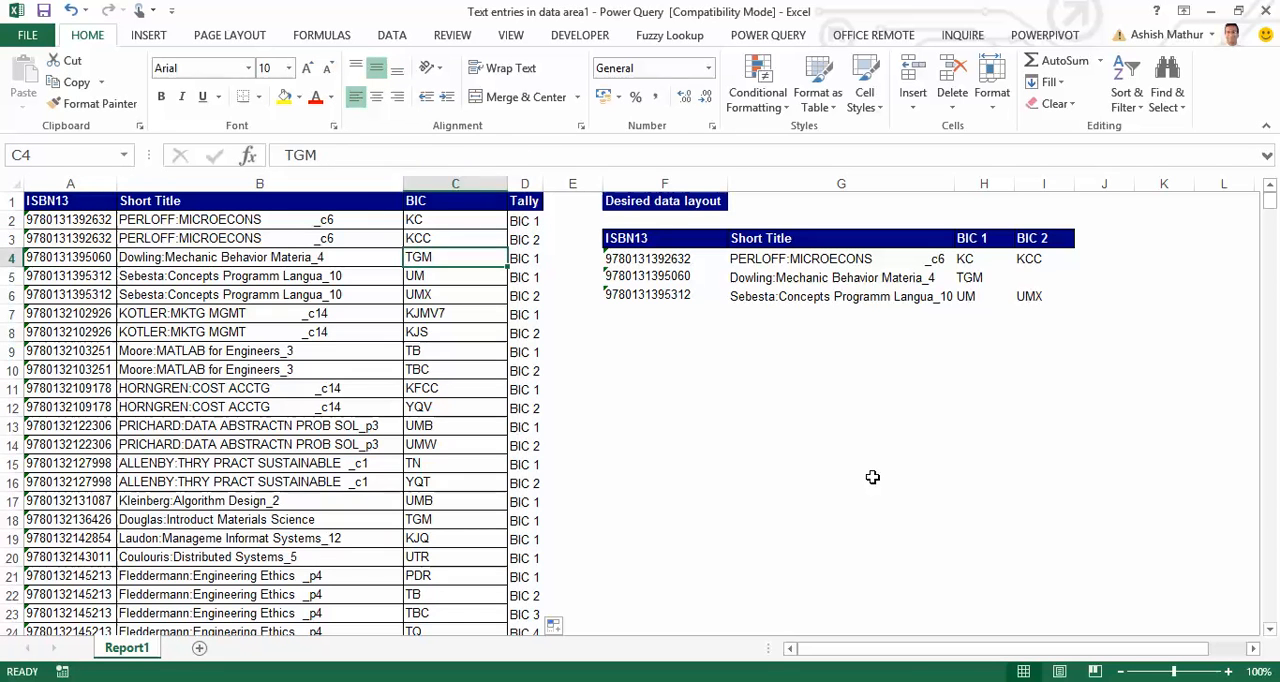
pyautogui.click(70, 276)
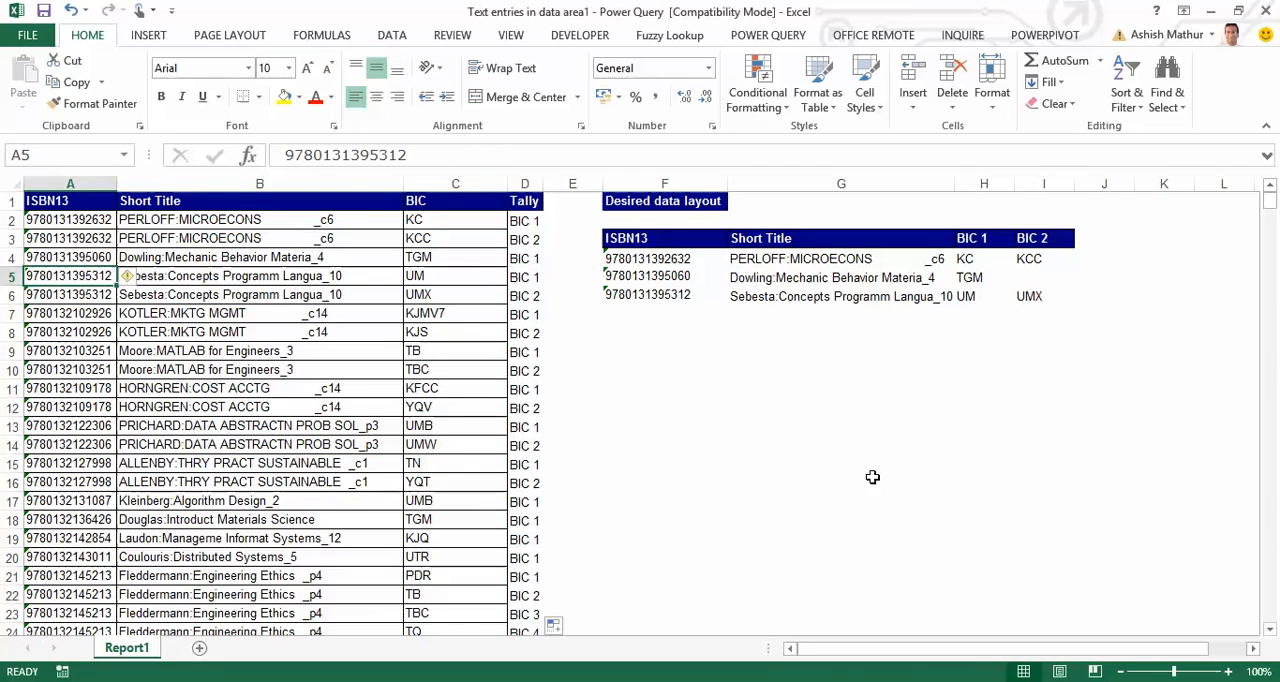
pyautogui.click(524, 276)
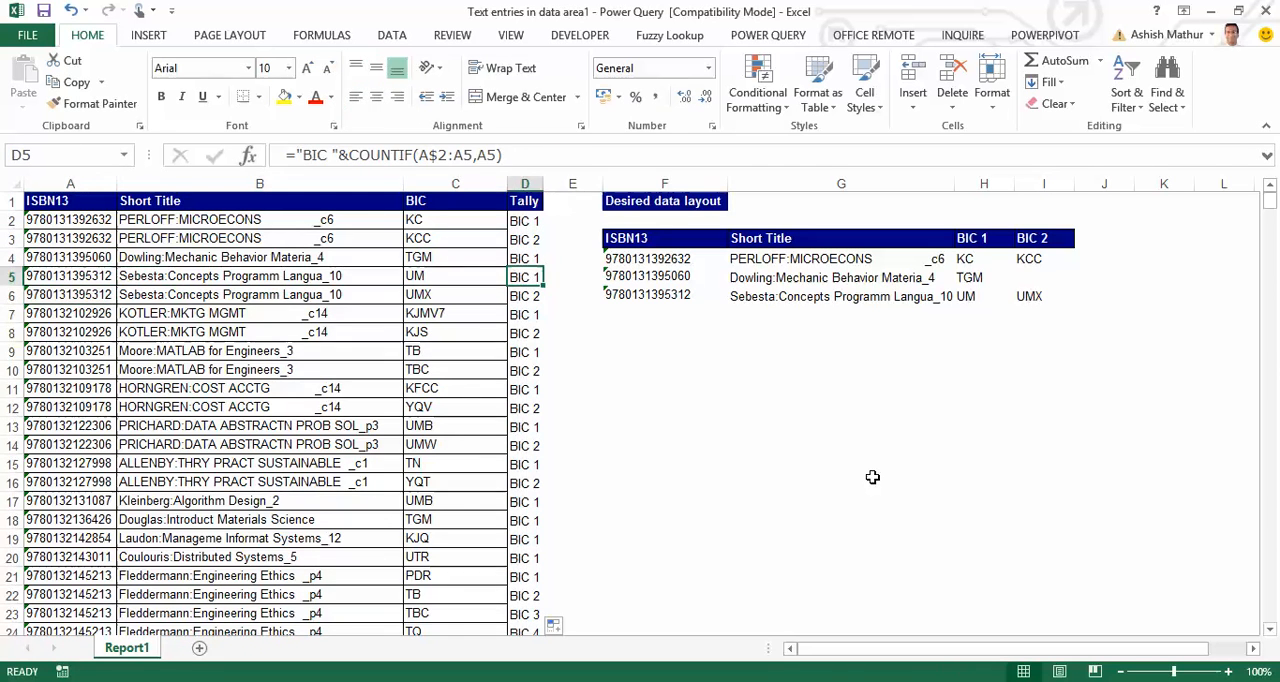
pyautogui.click(524, 294)
pyautogui.write('books')
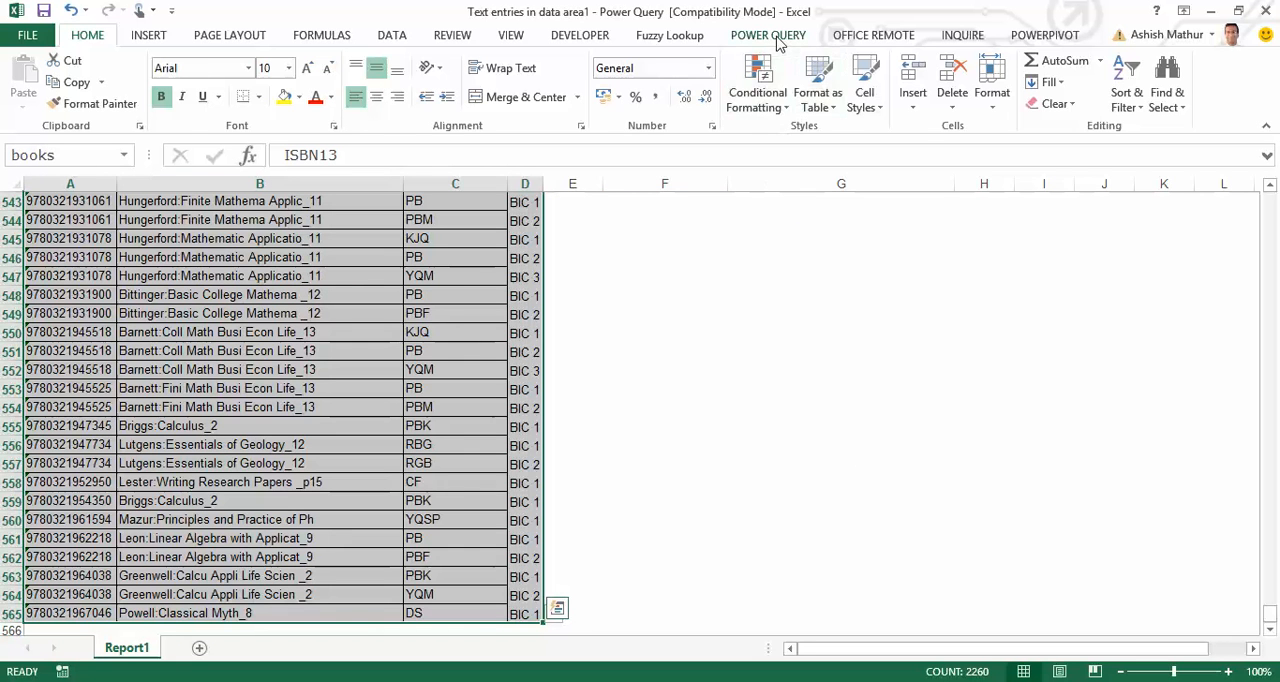
# Load the selected 'books' range into Power Query via From Table.
pyautogui.click(768, 34)
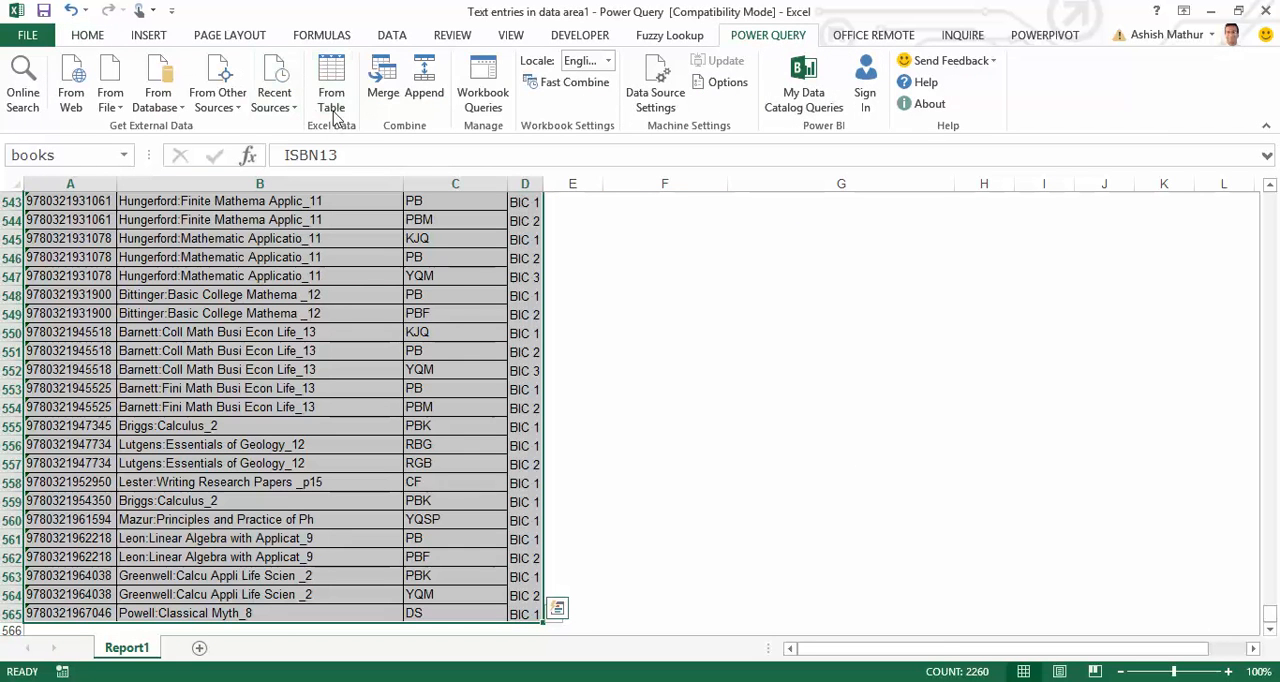
pyautogui.click(332, 82)
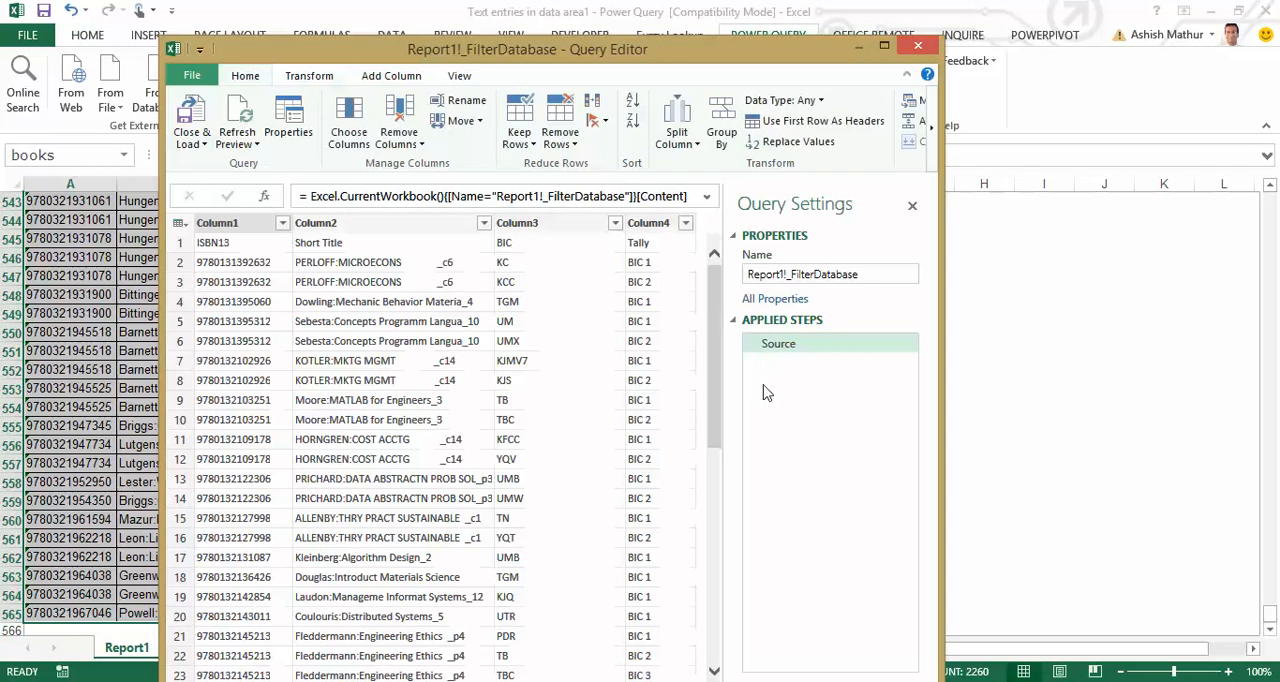
# Maximize the editor, promote the first row to headers ISBN13, Short Title, BIC, Tally, and select Tally.
pyautogui.click(884, 50)
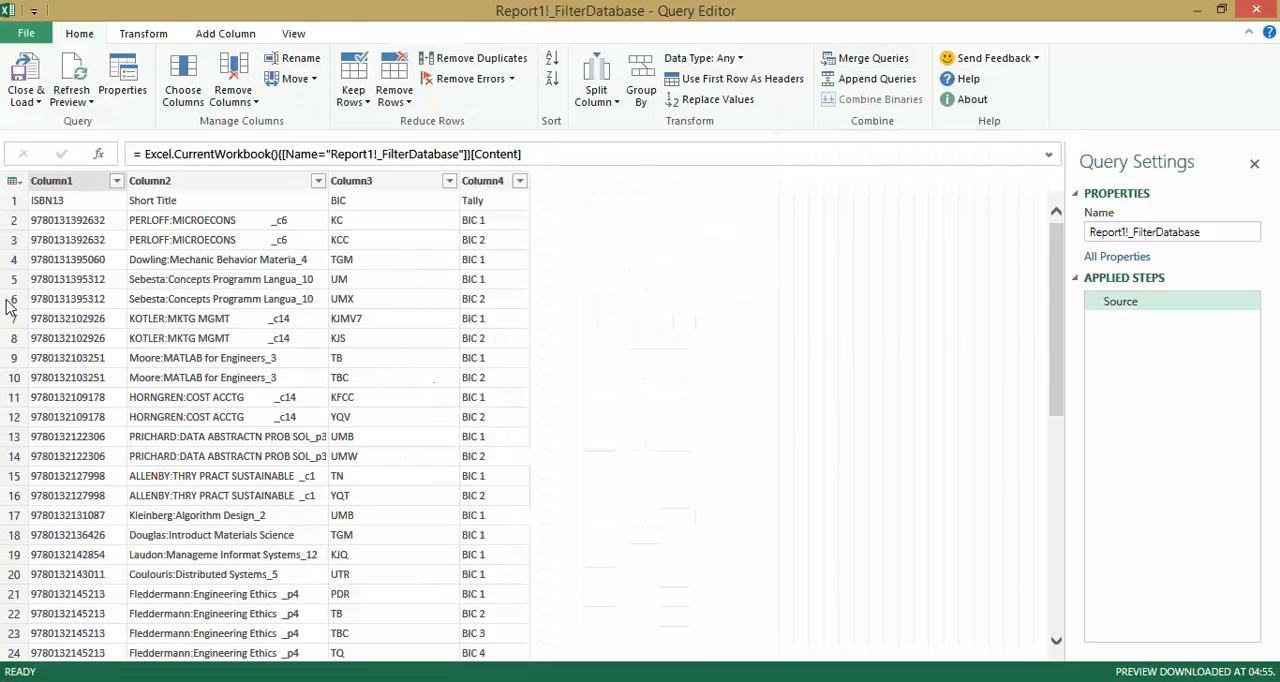
pyautogui.moveTo(70, 216)
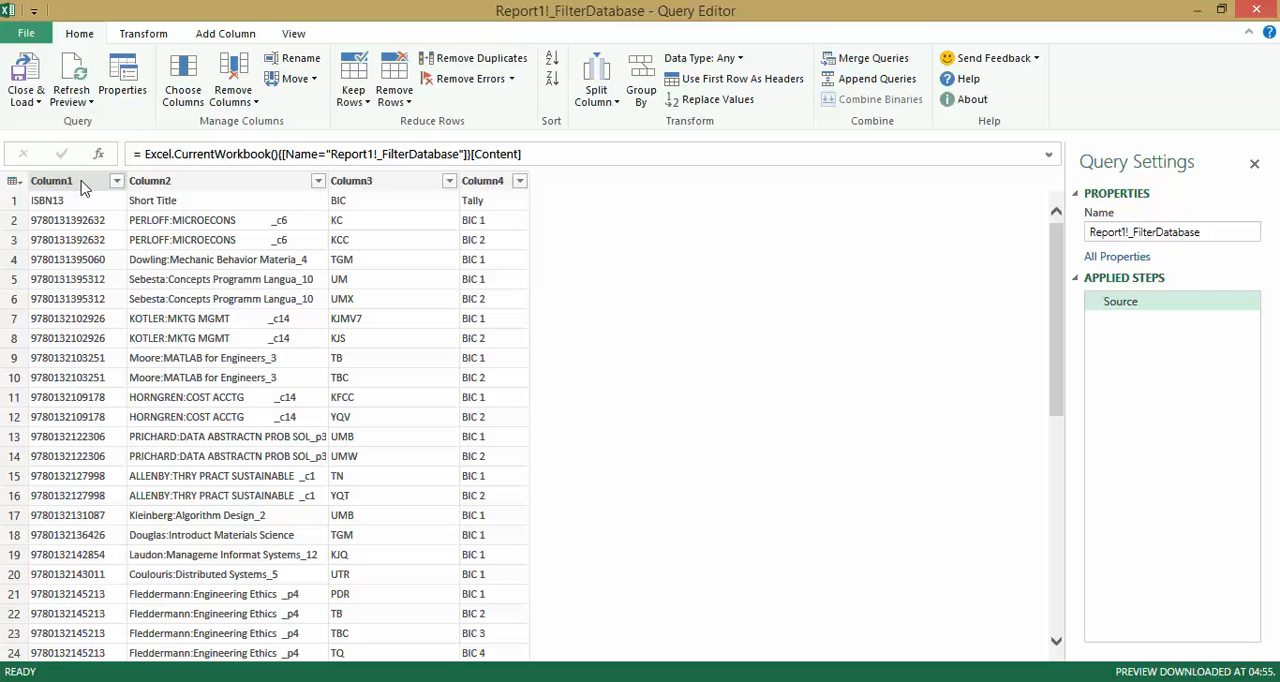
pyautogui.moveTo(128, 204)
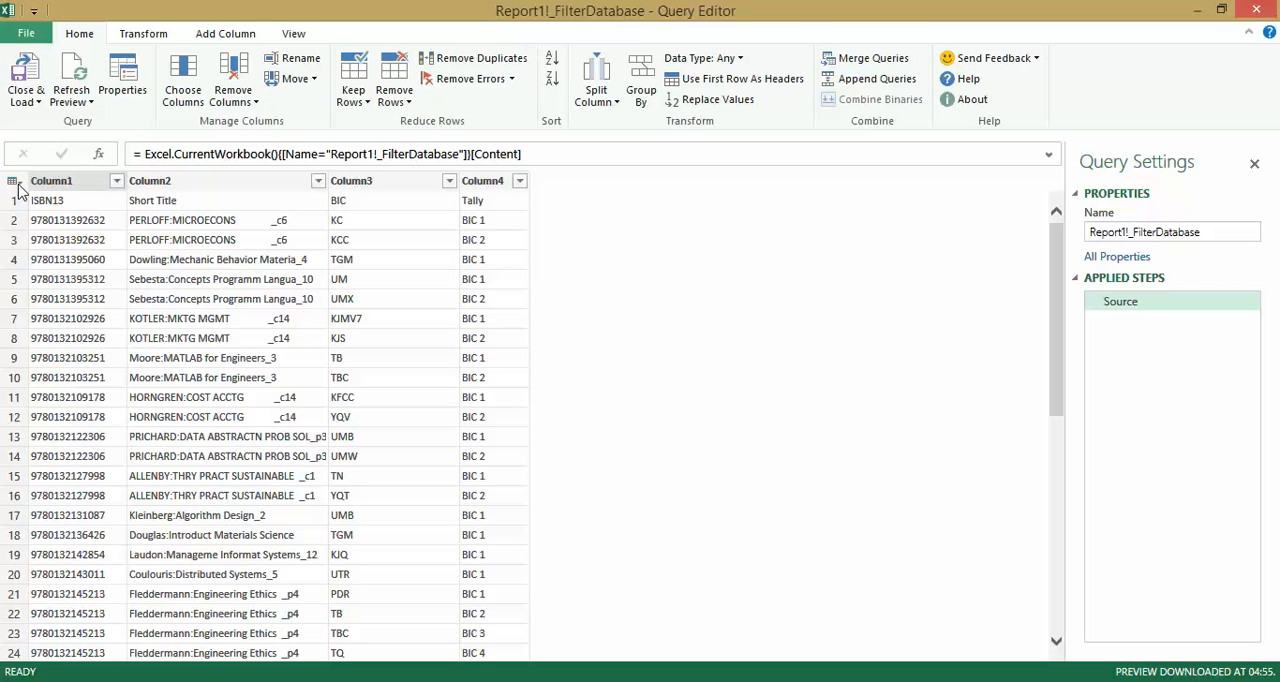
pyautogui.click(12, 180)
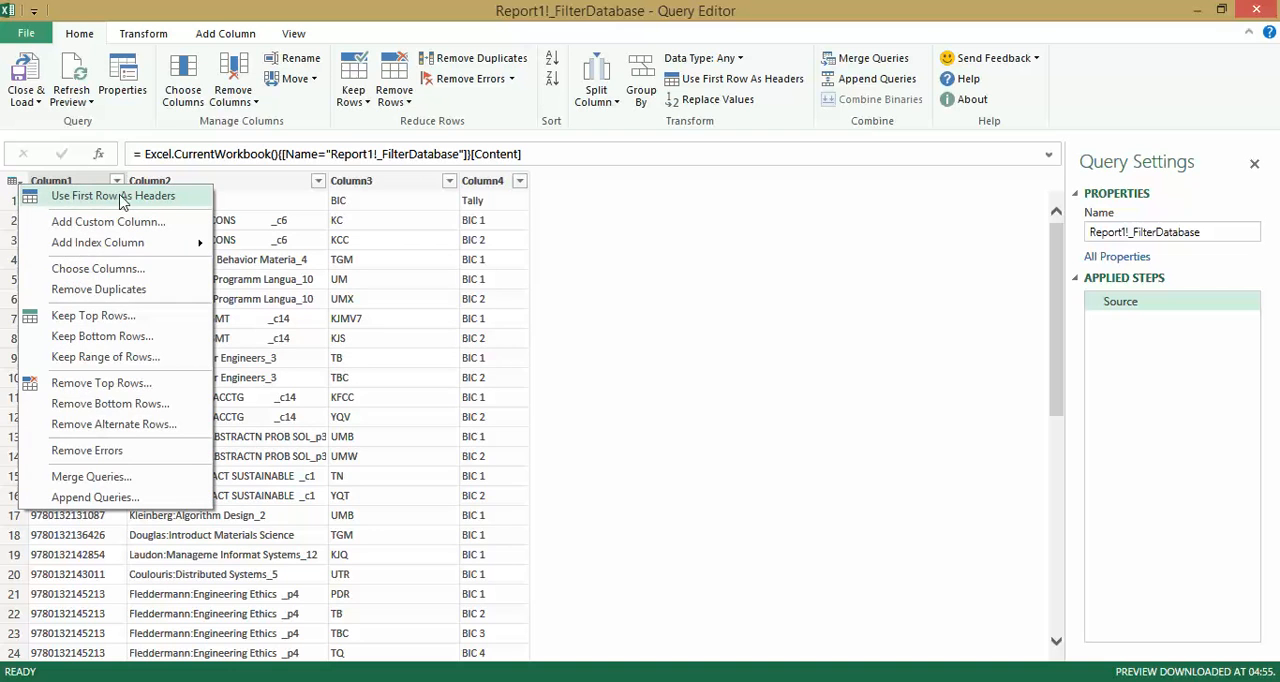
pyautogui.click(114, 196)
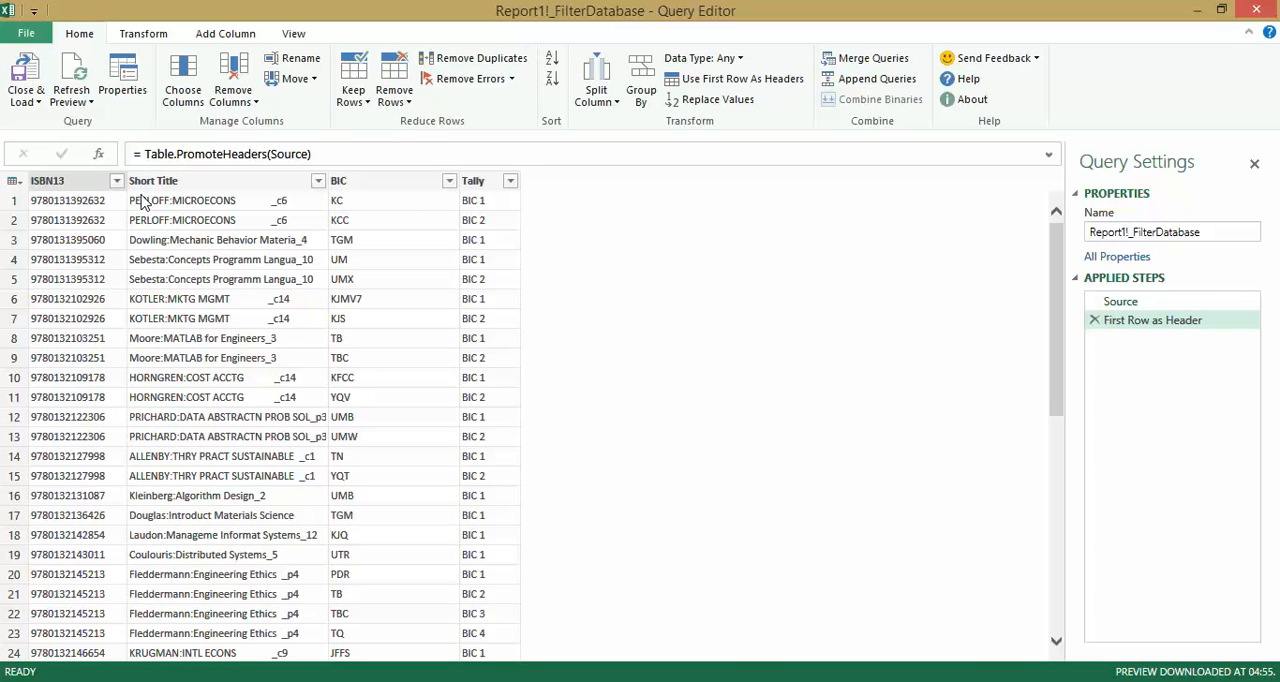
pyautogui.click(472, 180)
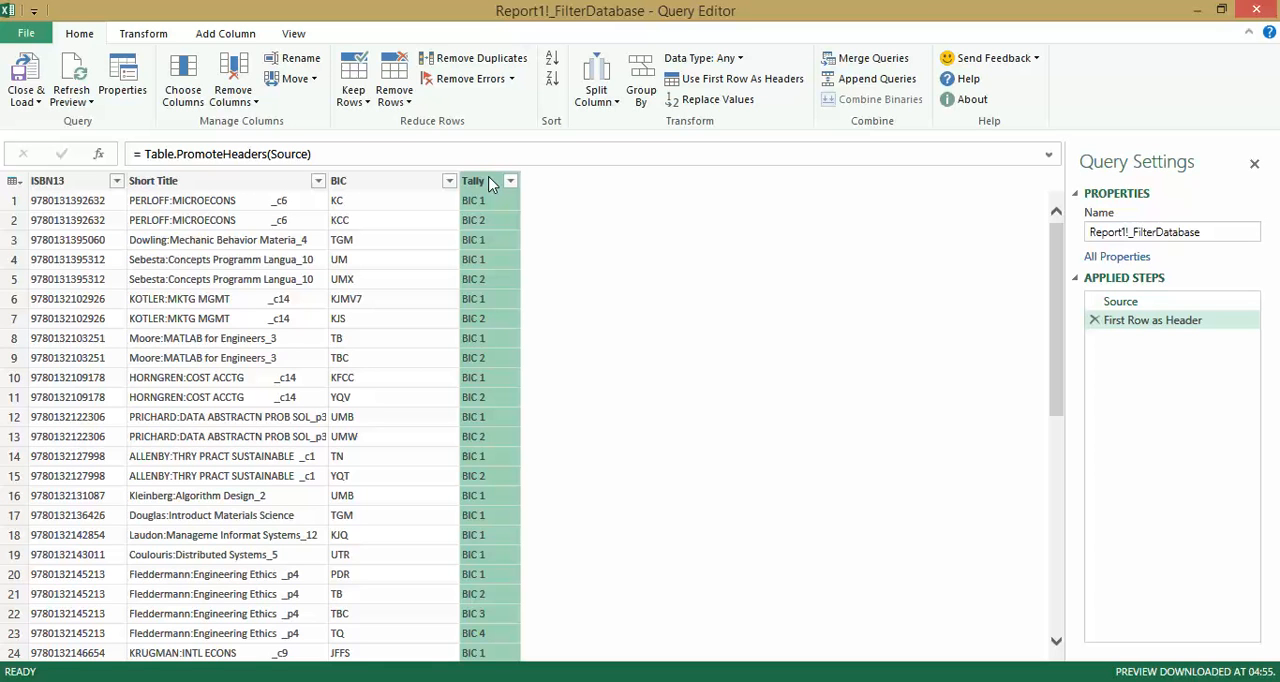
pyautogui.moveTo(224, 118)
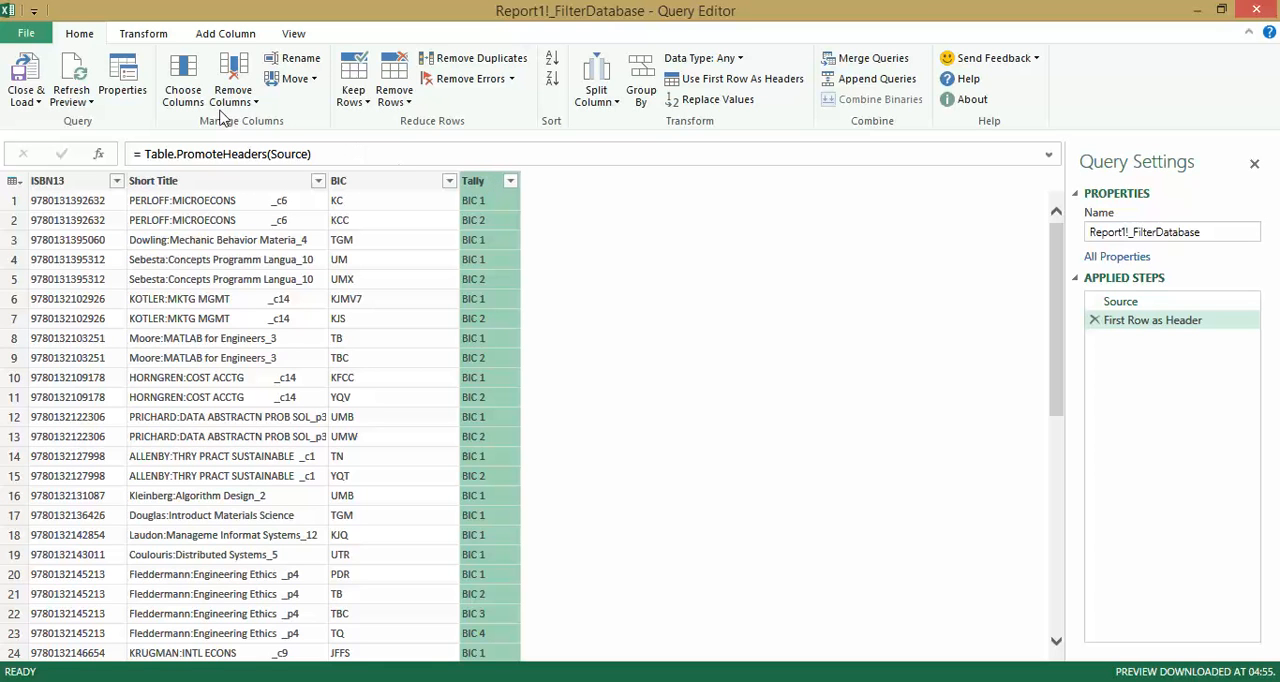
# Pivot the Tally column with BIC as values and Don't Aggregate, giving BIC 1–BIC 6 columns.
pyautogui.click(144, 32)
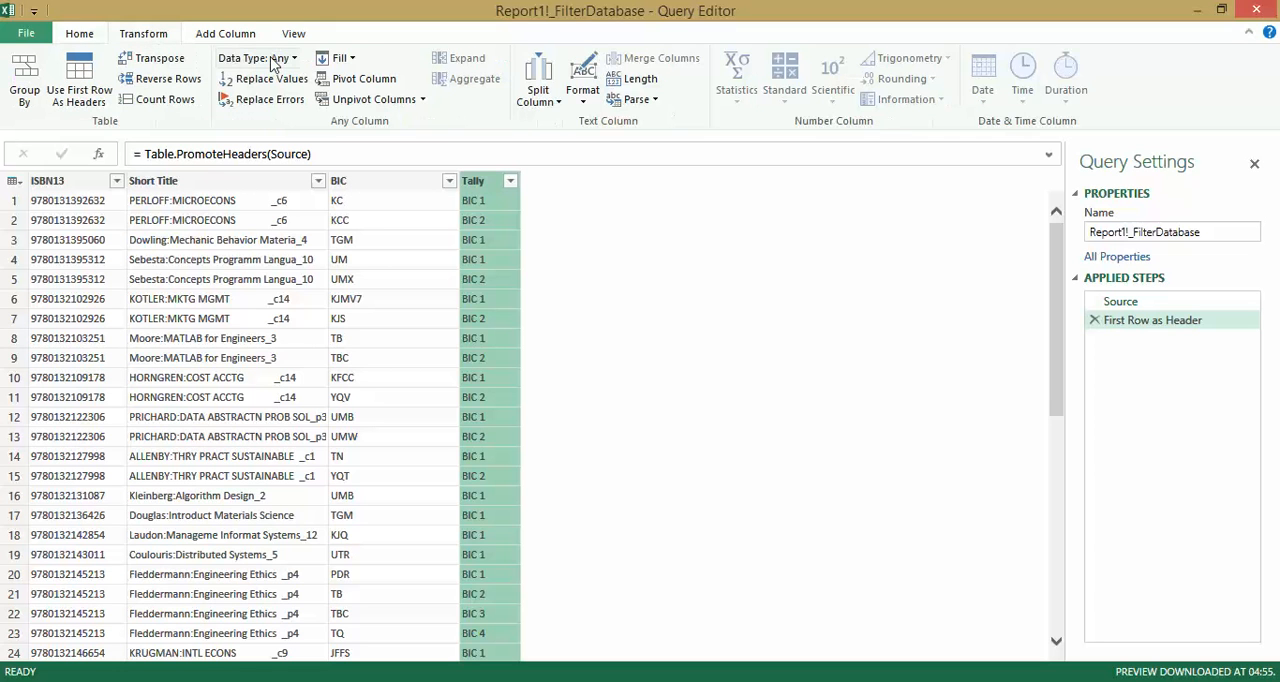
pyautogui.click(360, 78)
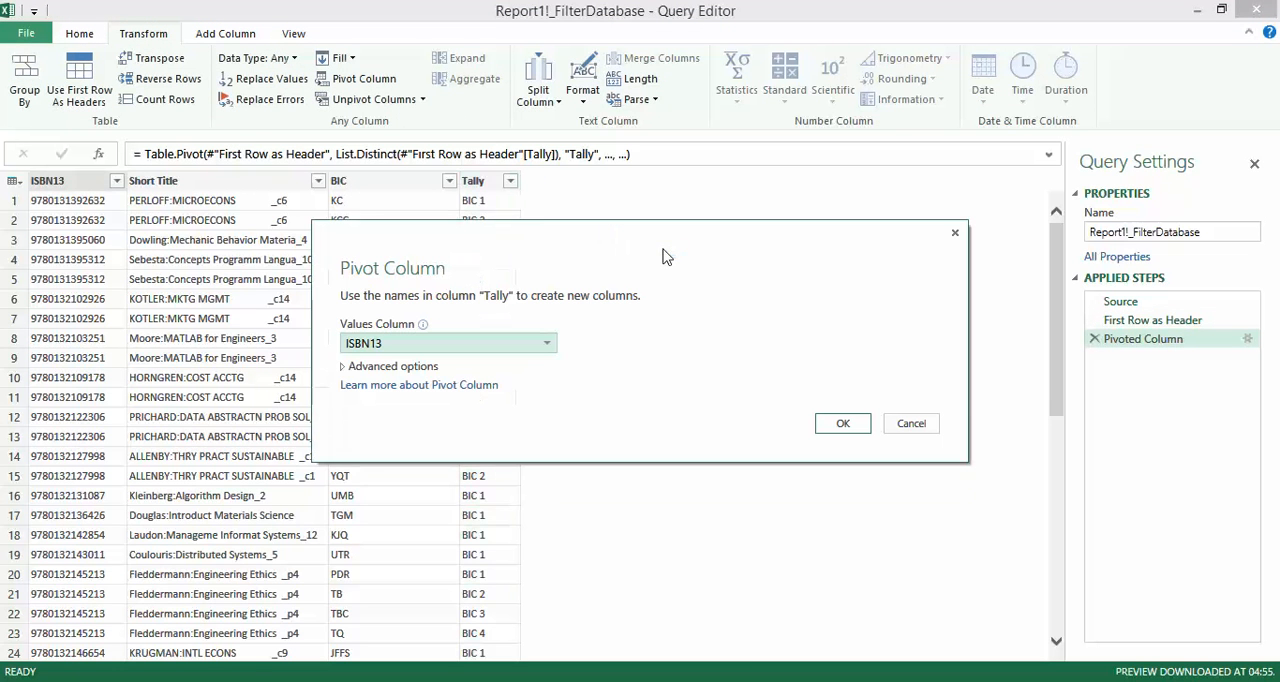
pyautogui.moveTo(520, 304)
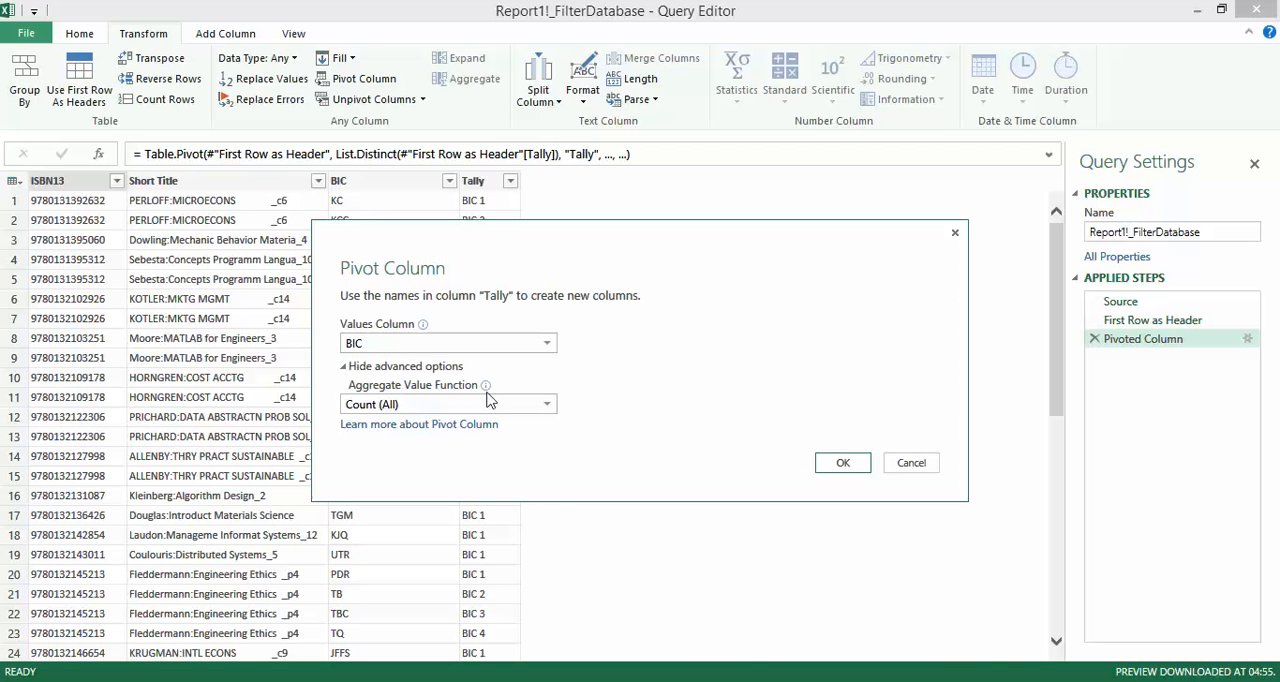
pyautogui.click(446, 404)
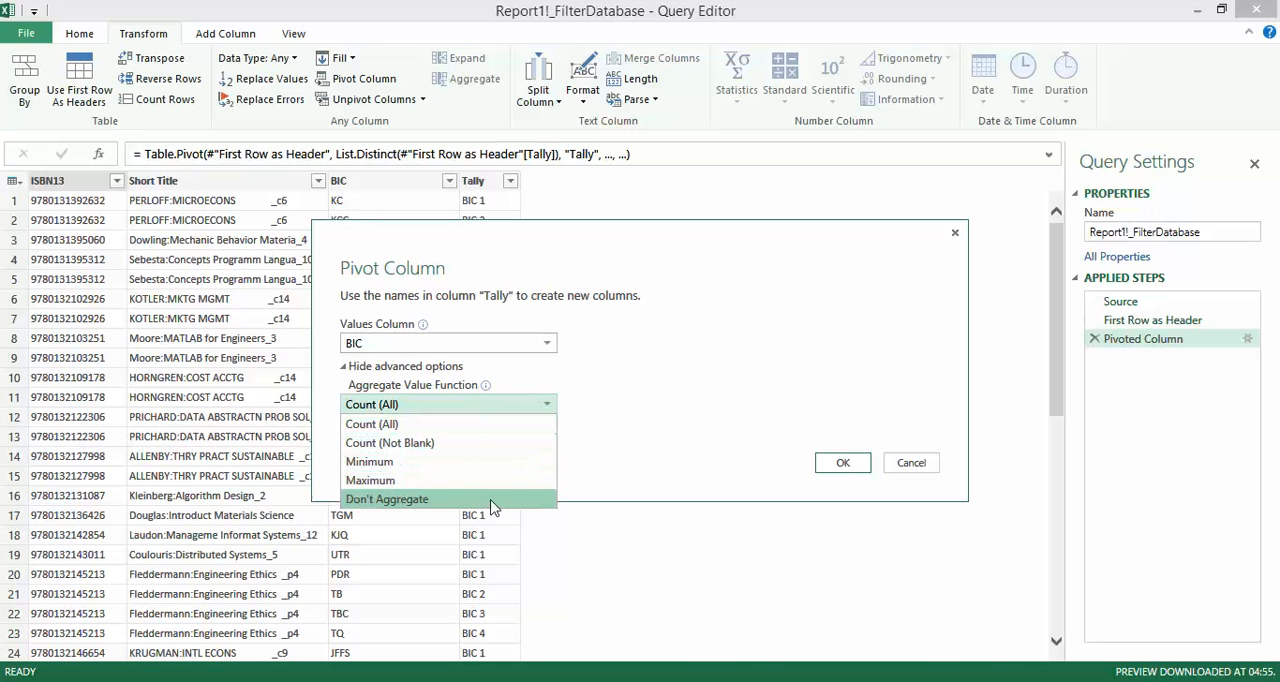
pyautogui.click(388, 498)
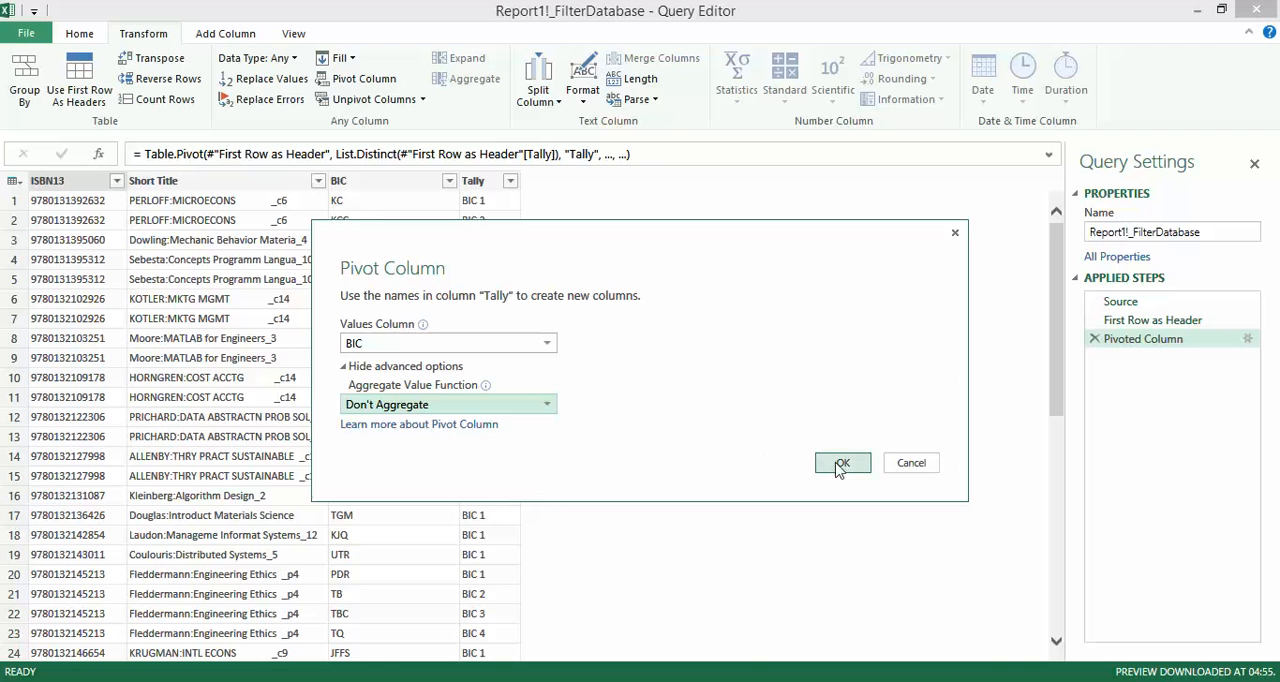
pyautogui.click(842, 462)
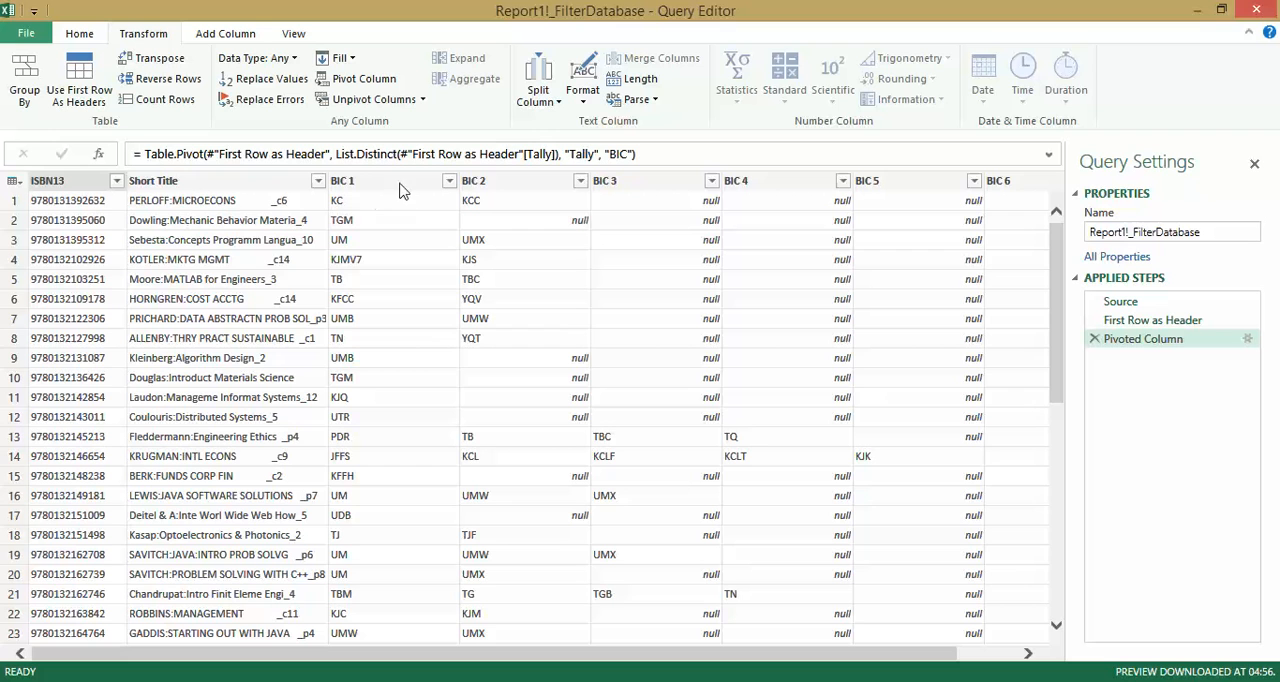
pyautogui.moveTo(924, 300)
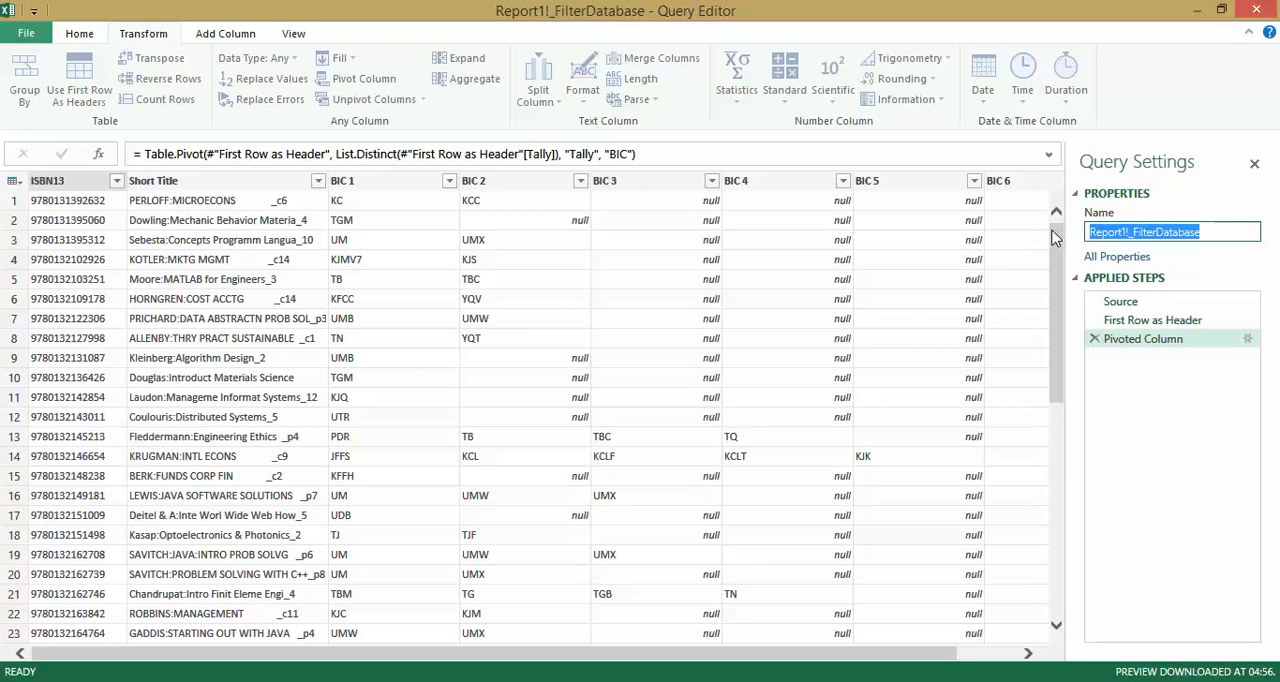
# Name the query 'BIC report' before closing and loading it to a new sheet.
pyautogui.write('BIC report')
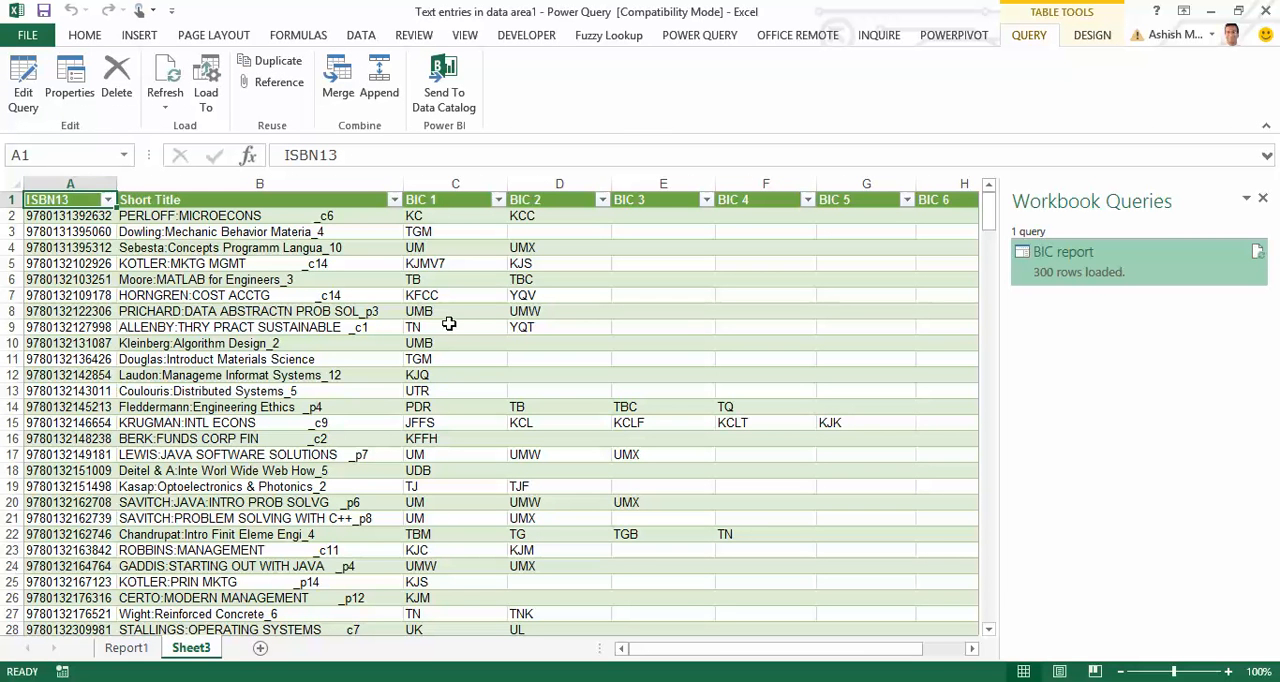
pyautogui.moveTo(270, 248)
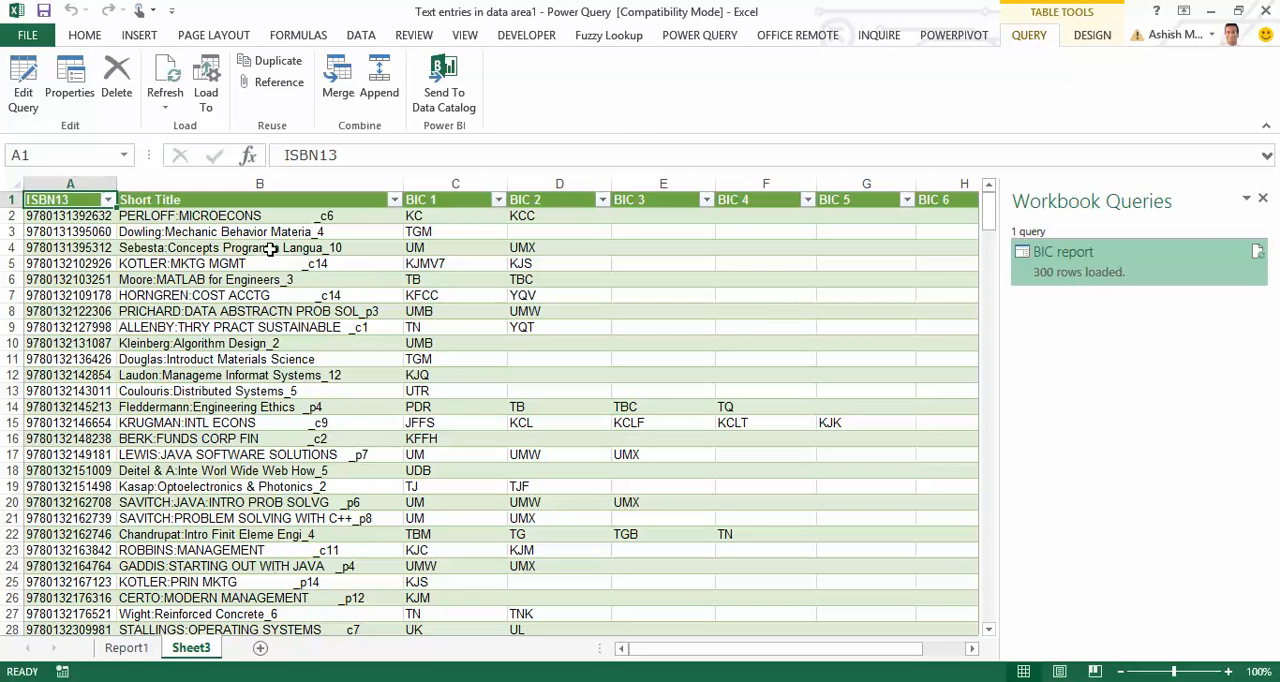
pyautogui.moveTo(268, 248)
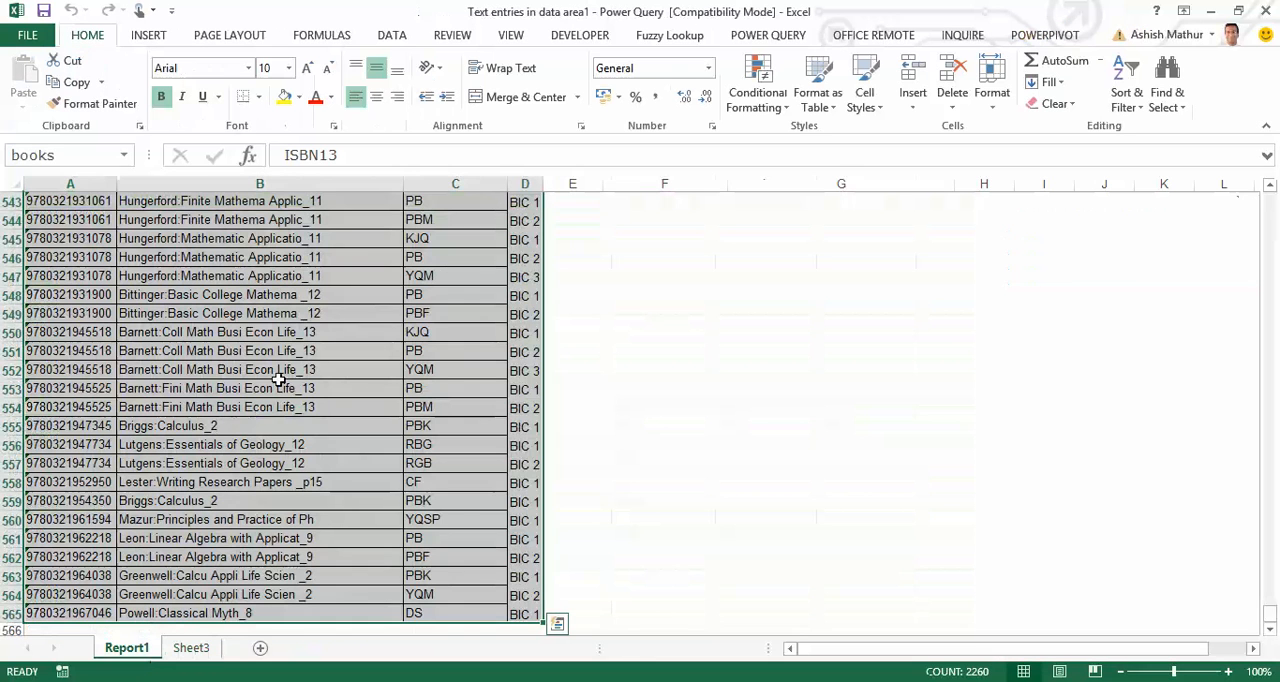
# Return to Sheet3 and refresh the loaded BIC report table (300 rows).
pyautogui.click(192, 648)
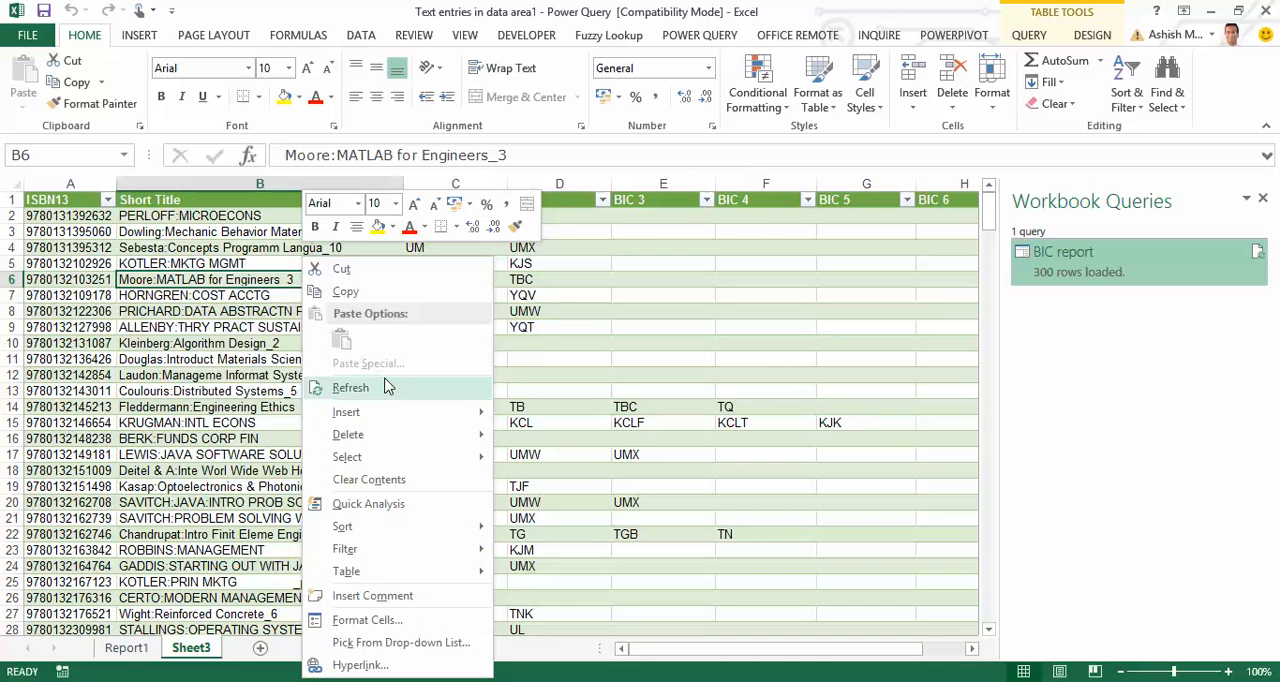
pyautogui.click(350, 388)
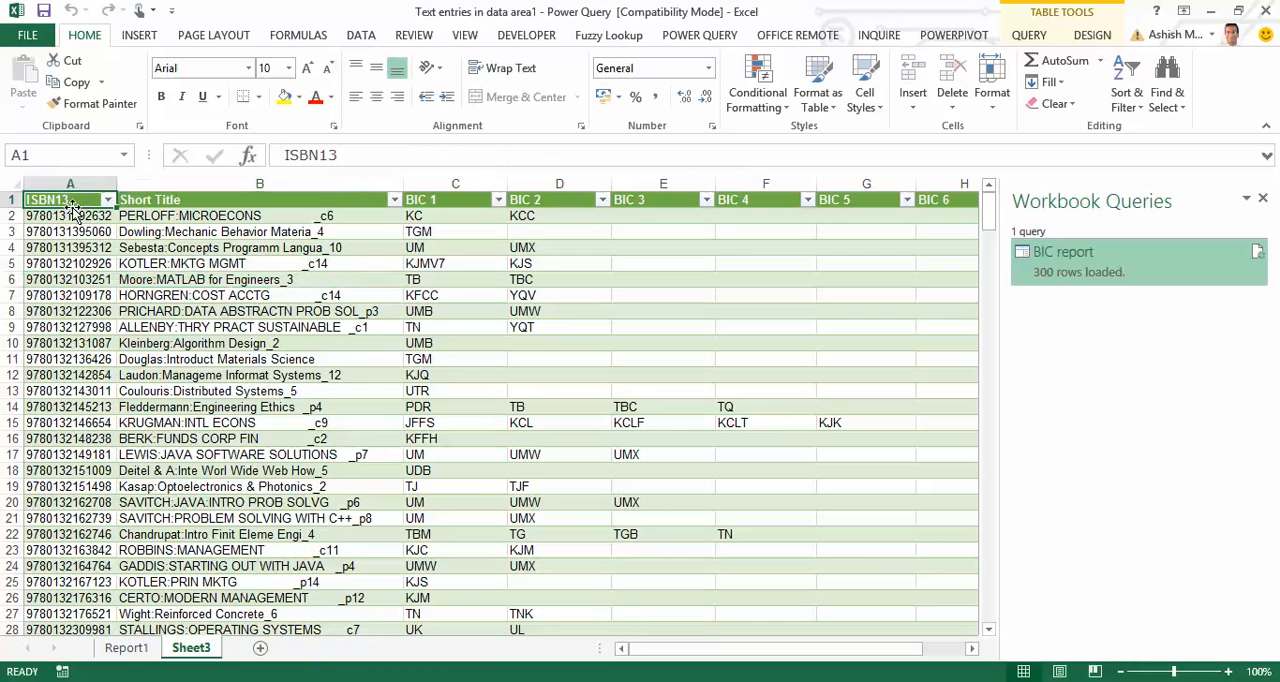